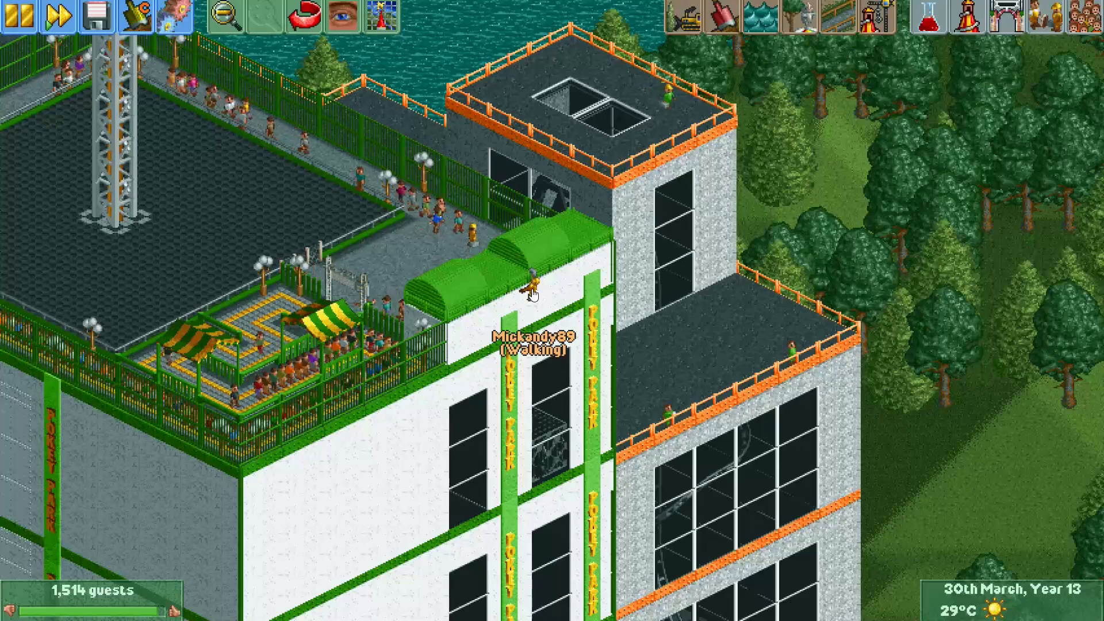
{"action": "mouse_move", "coordinate": [527, 303]}
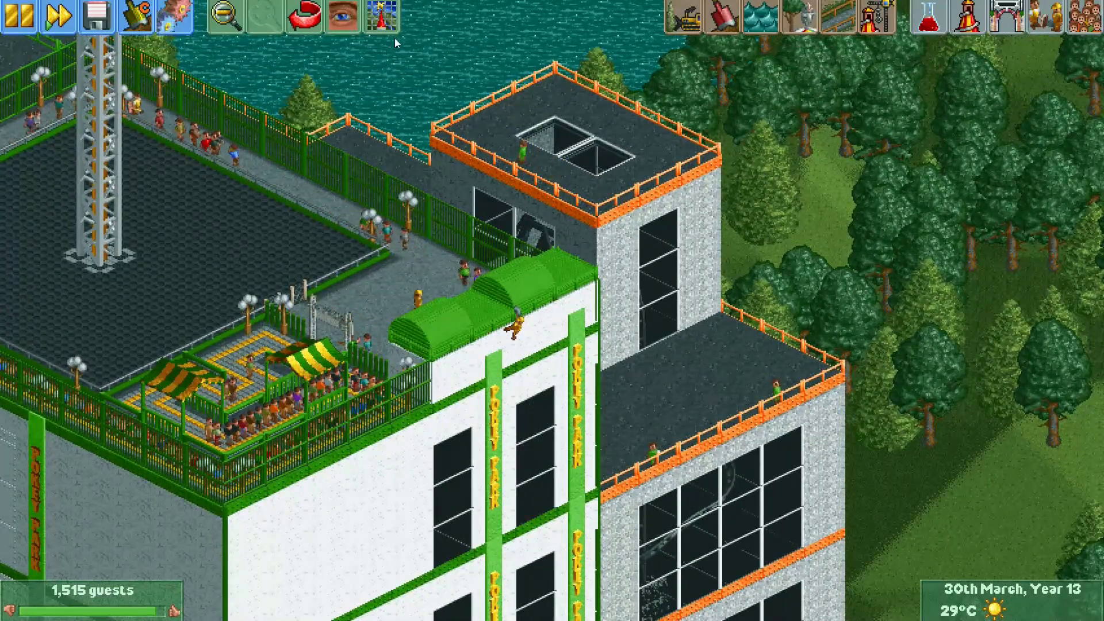
Show the plugin tools list, which includes the Peep Editor
{"action": "left_click", "coordinate": [361, 18]}
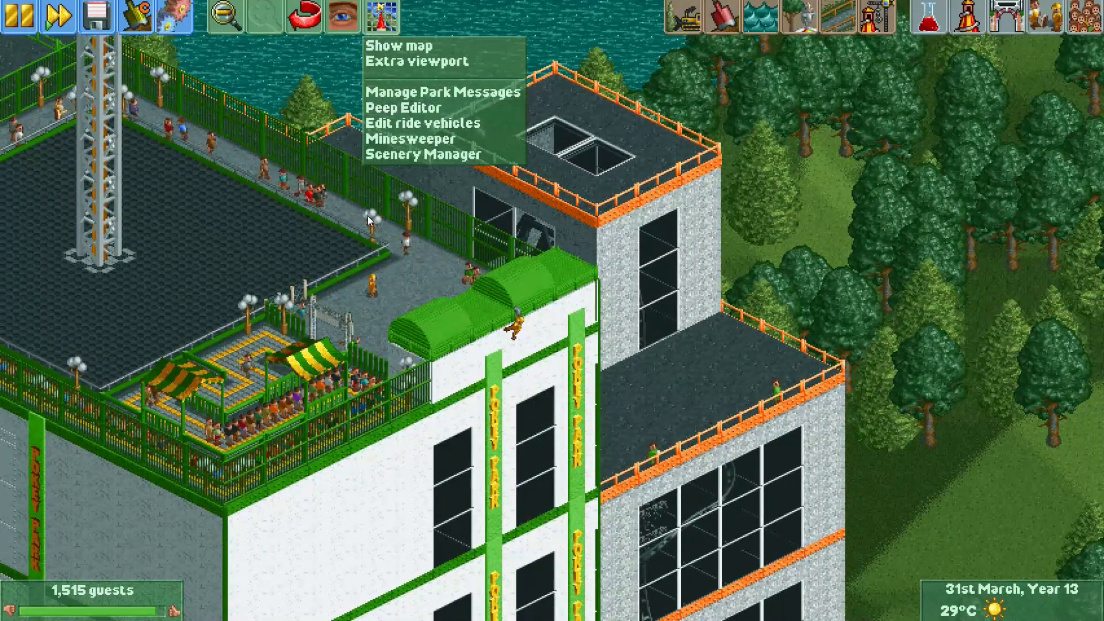
{"action": "mouse_move", "coordinate": [407, 109]}
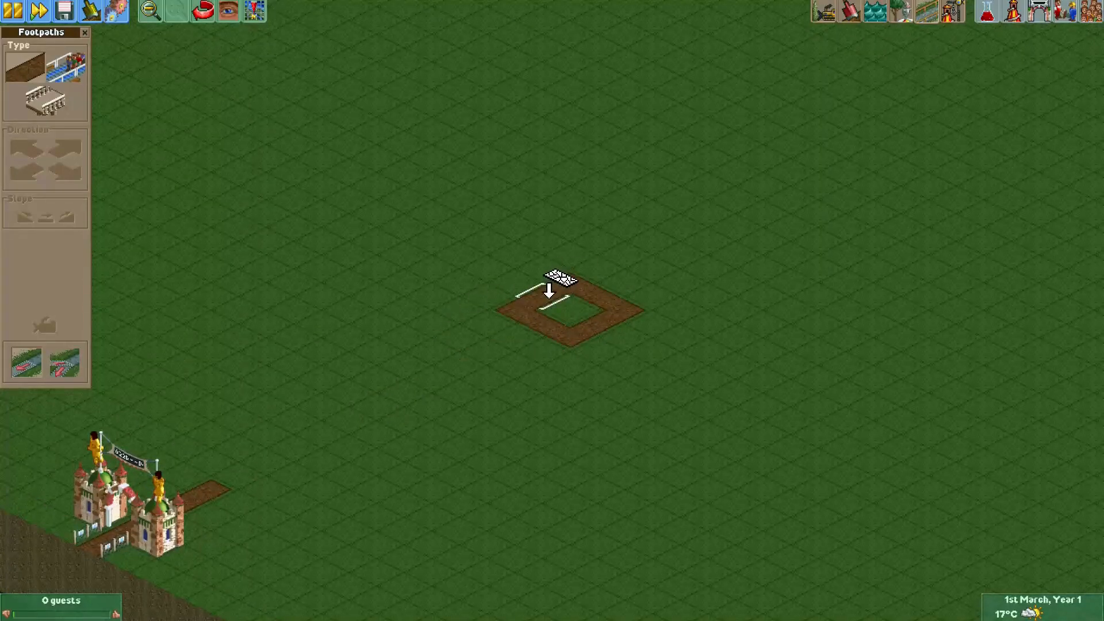
Hire a new Entertainer 1 from the Staff entertainers list and leave him on the square path
{"action": "left_click", "coordinate": [84, 32]}
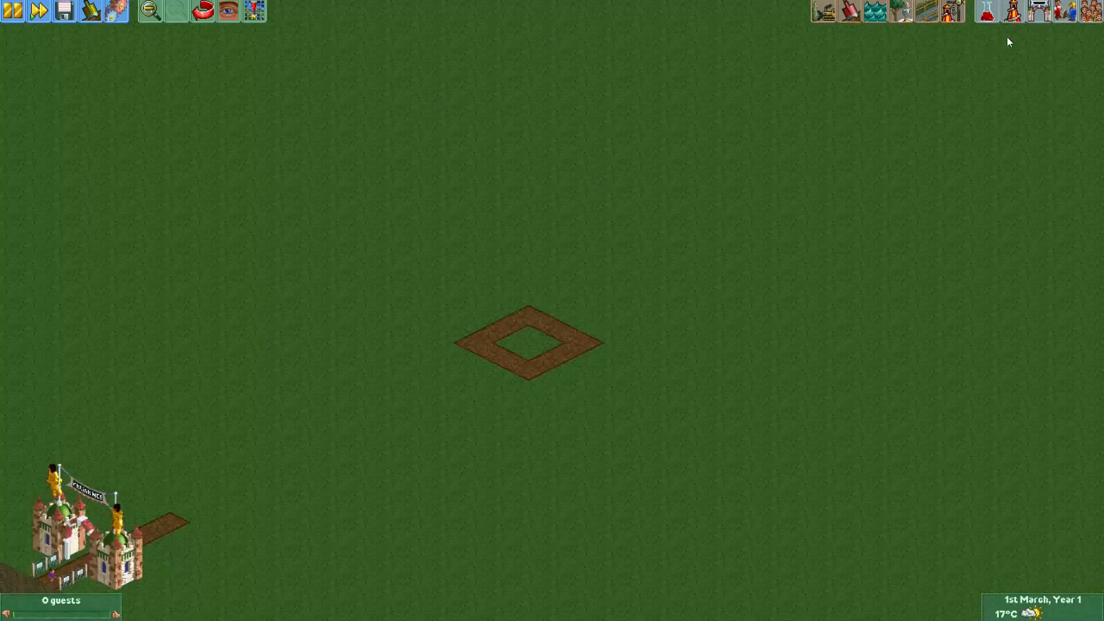
{"action": "left_click", "coordinate": [226, 11]}
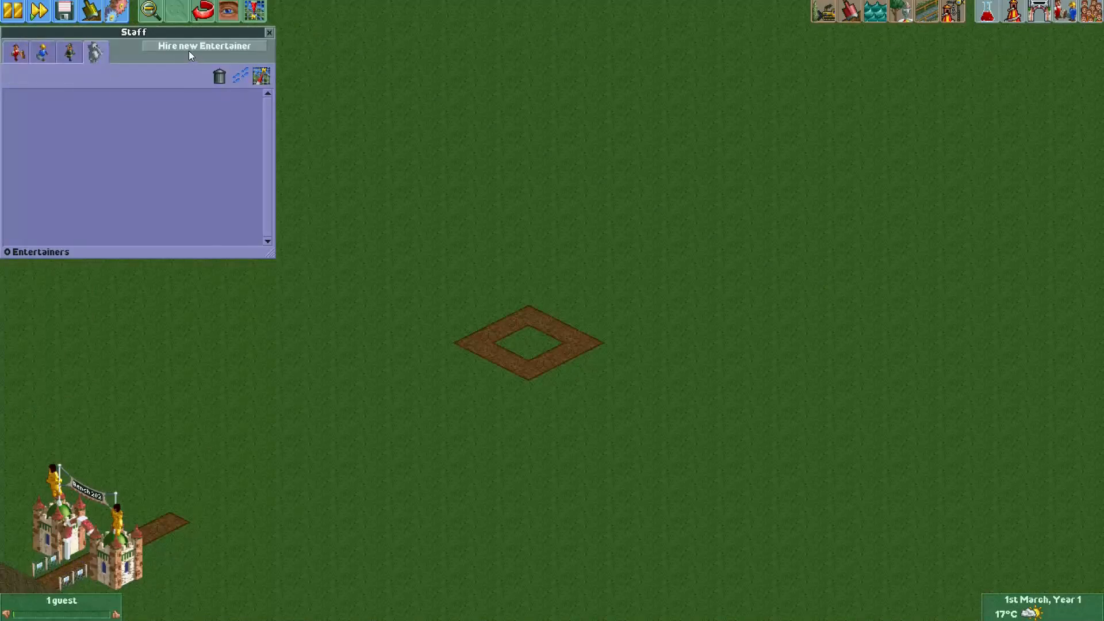
{"action": "left_click", "coordinate": [204, 45]}
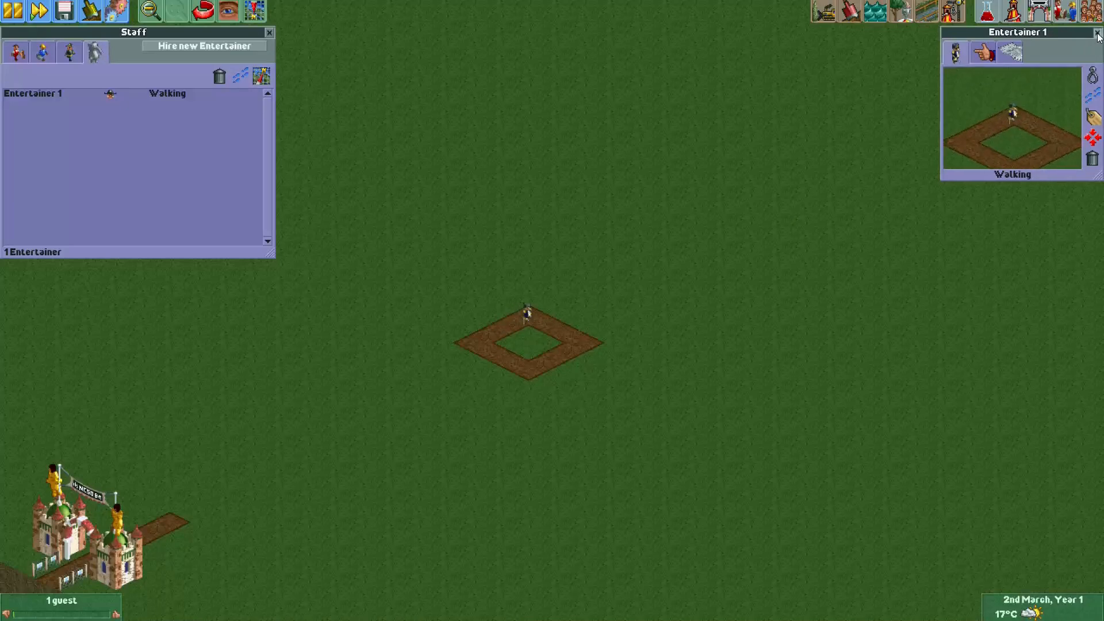
{"action": "left_click", "coordinate": [269, 32]}
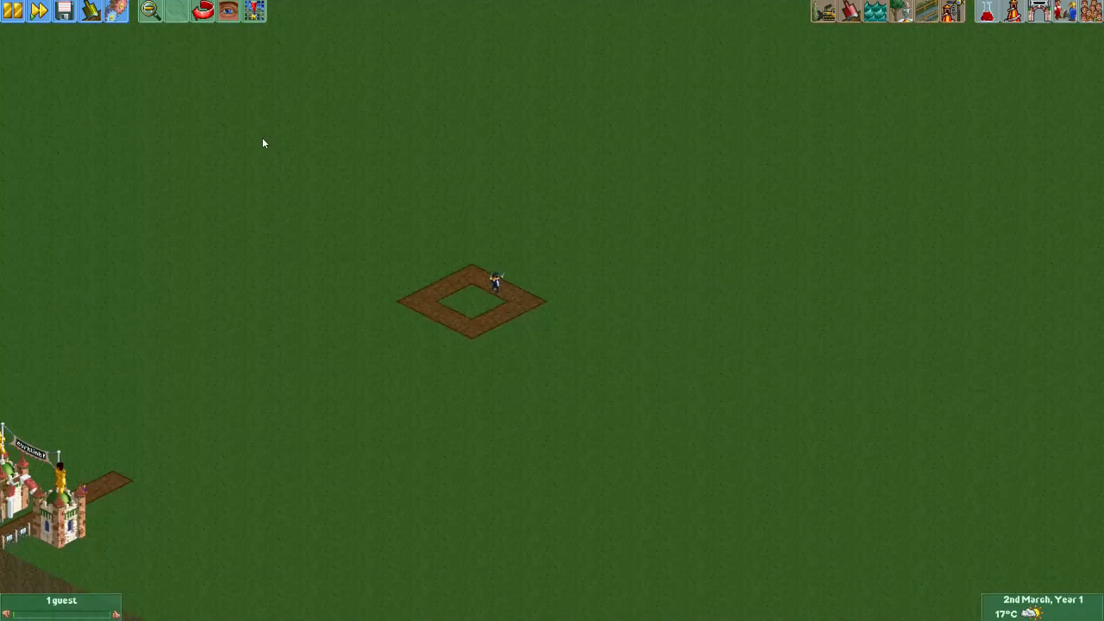
Change Entertainer 1's costume from Pirate to Lemonade in the Peep Editor
{"action": "left_click", "coordinate": [256, 11]}
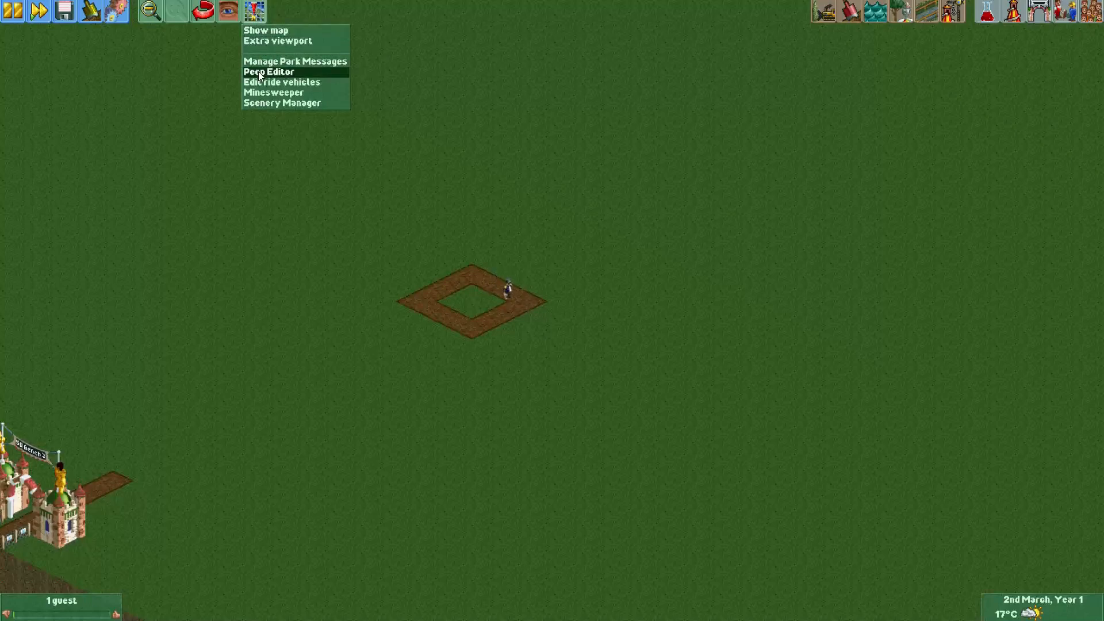
{"action": "left_click", "coordinate": [267, 72]}
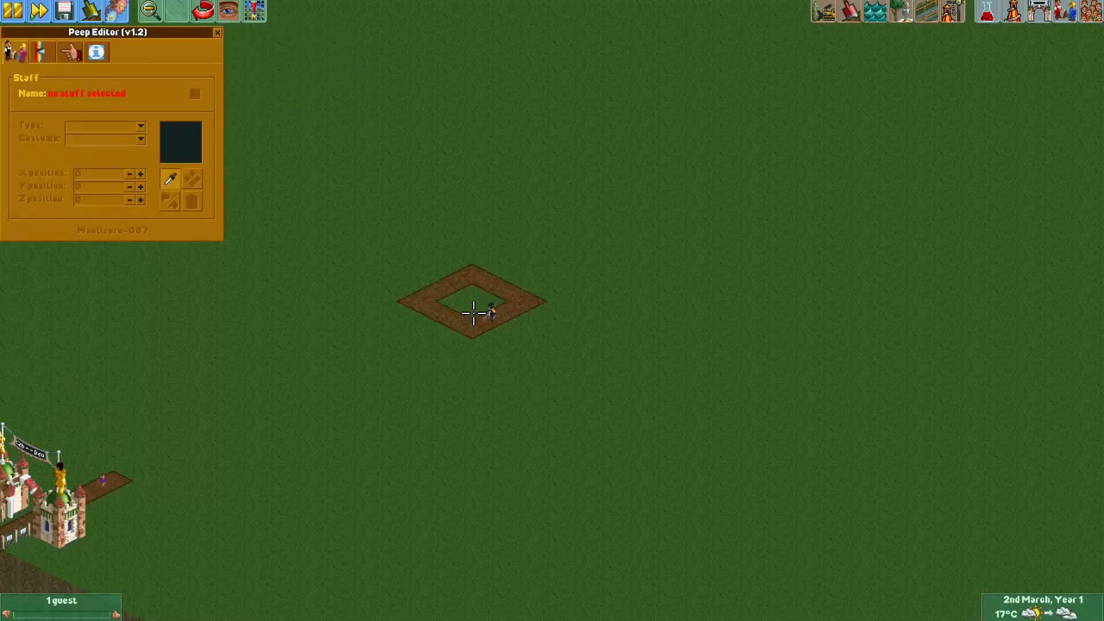
{"action": "mouse_move", "coordinate": [442, 310]}
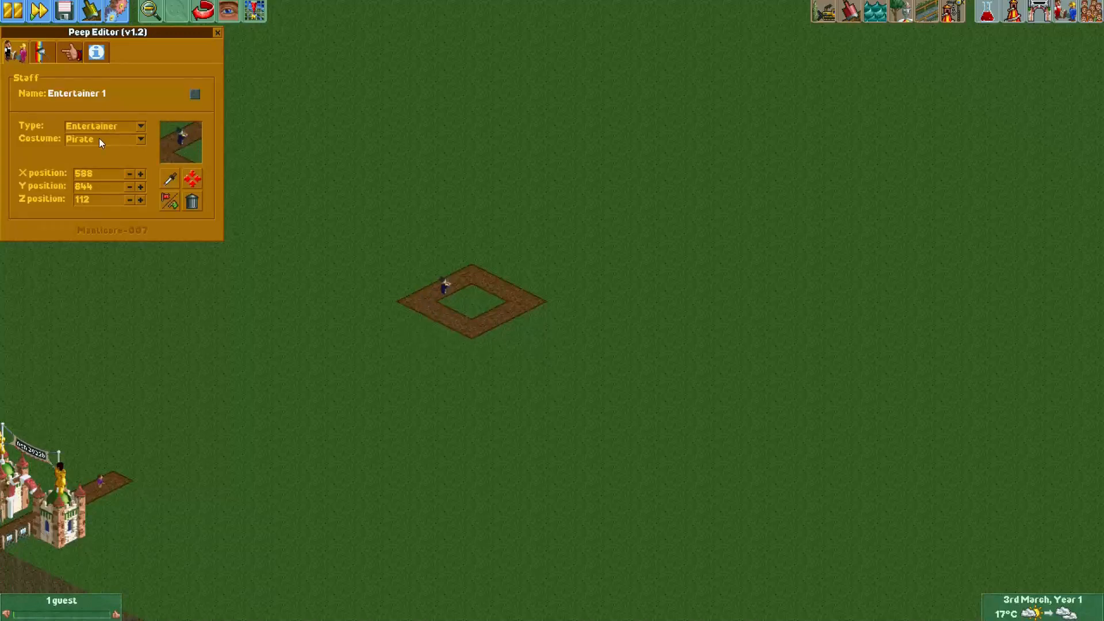
{"action": "left_click", "coordinate": [139, 139]}
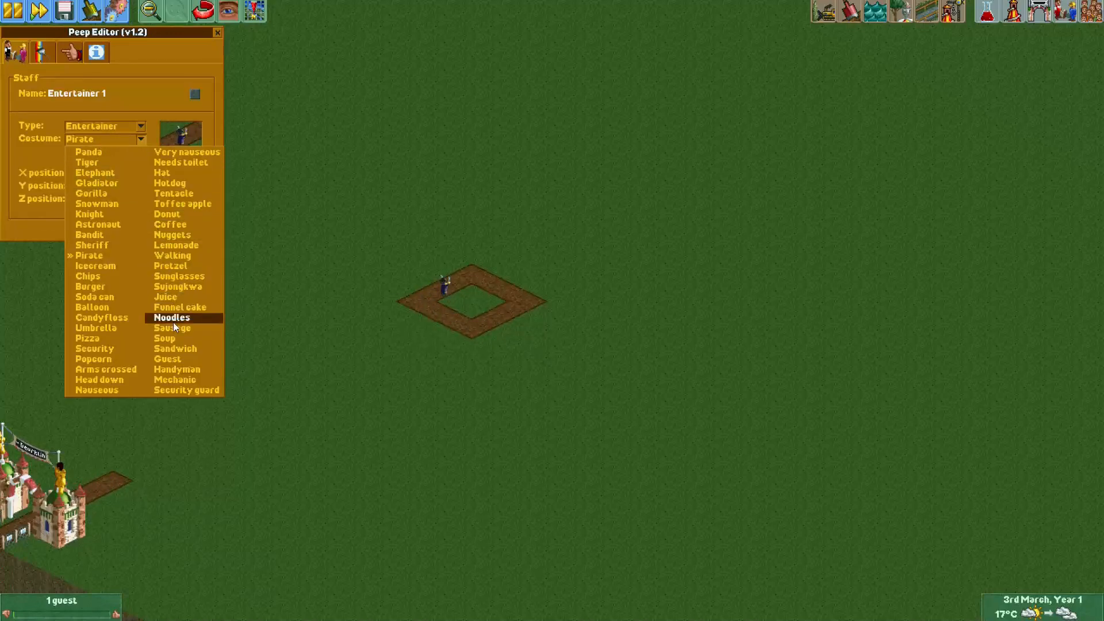
{"action": "left_click", "coordinate": [176, 244]}
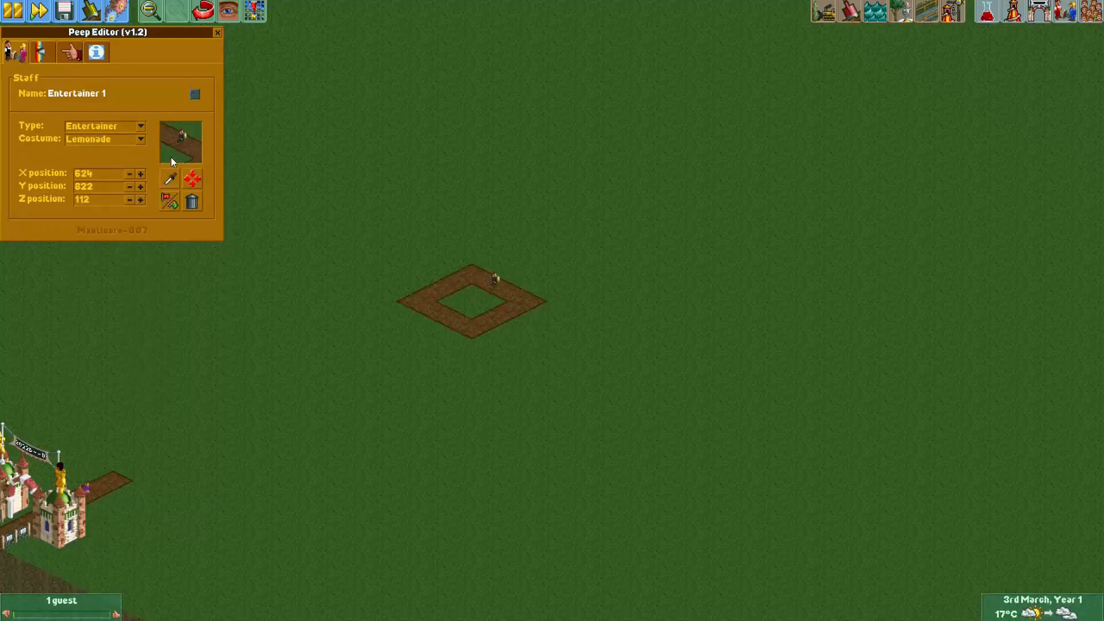
{"action": "mouse_move", "coordinate": [217, 34]}
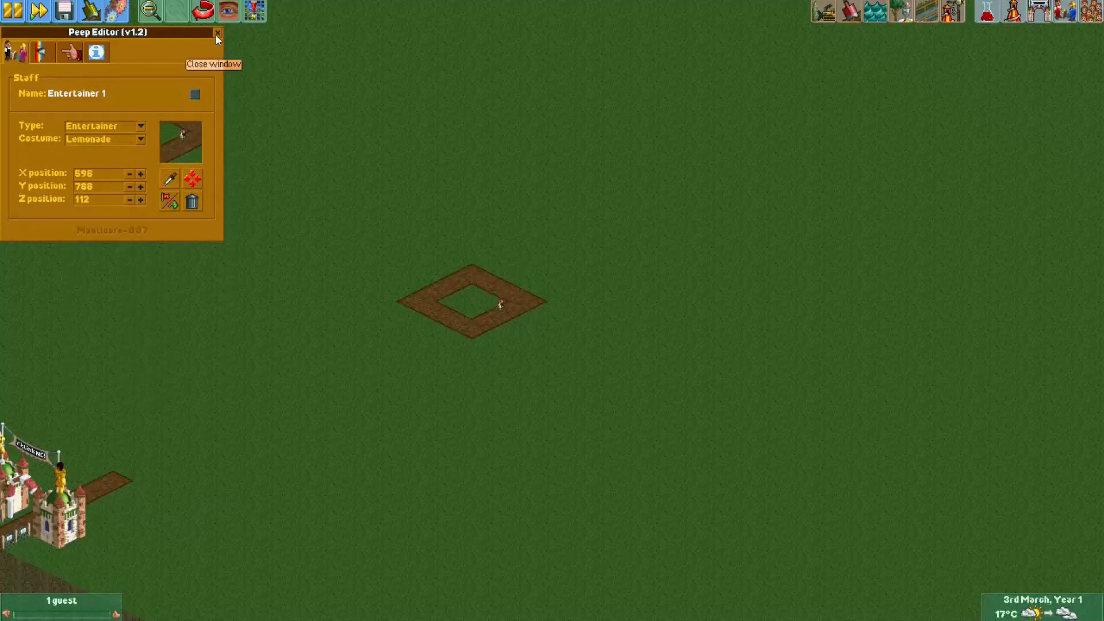
{"action": "left_click", "coordinate": [218, 32]}
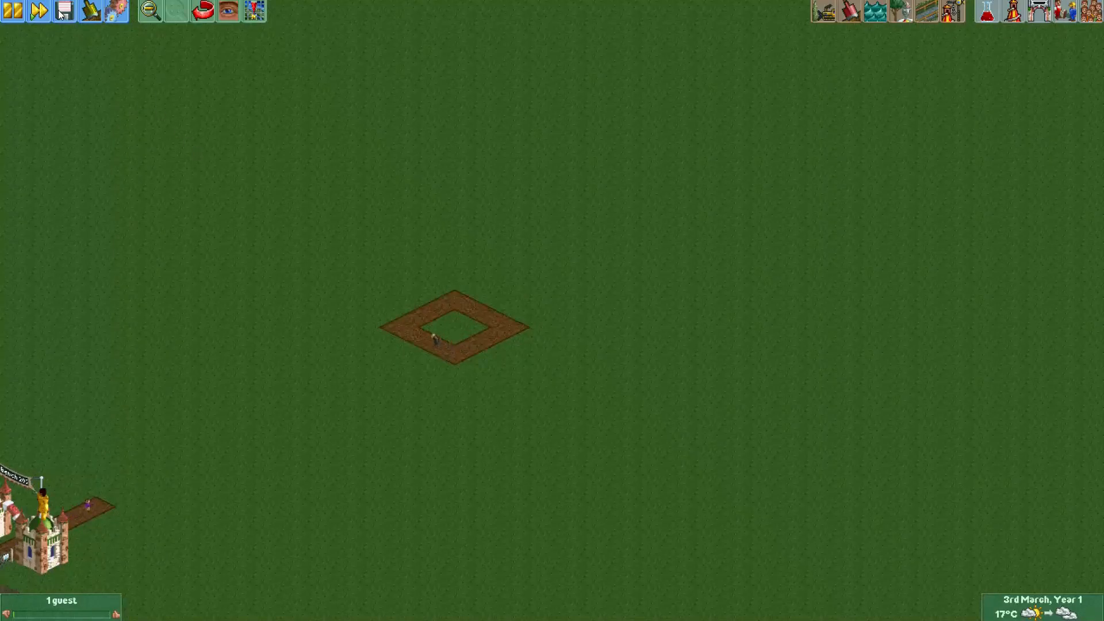
Show the keyboard shortcuts list from Options' Controls and interface settings, at Advance to next tick
{"action": "left_click", "coordinate": [62, 11]}
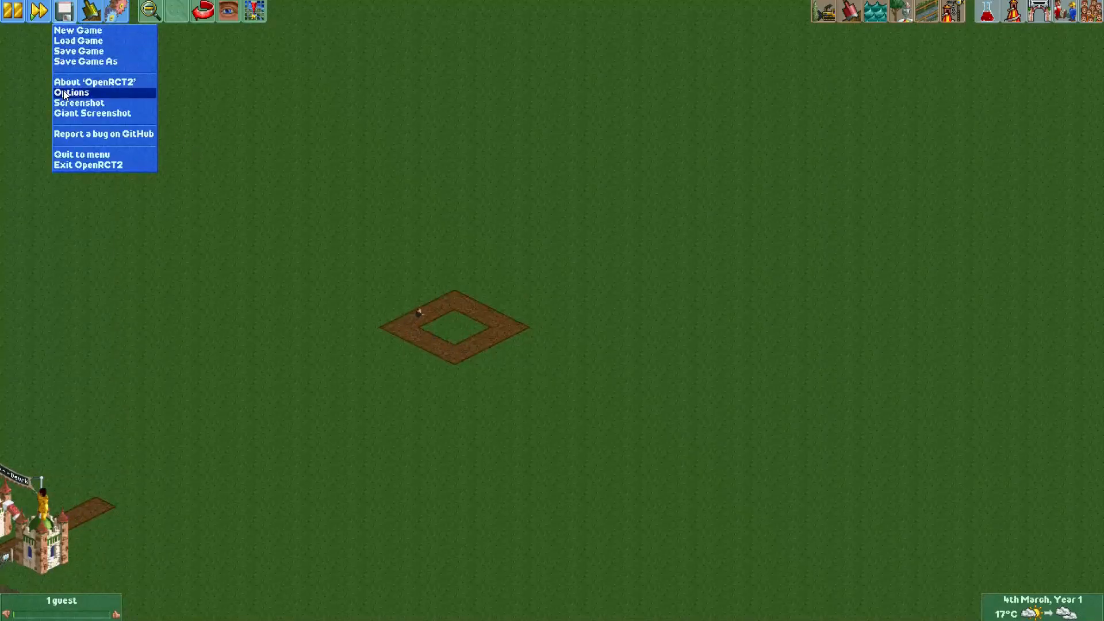
{"action": "left_click", "coordinate": [70, 92]}
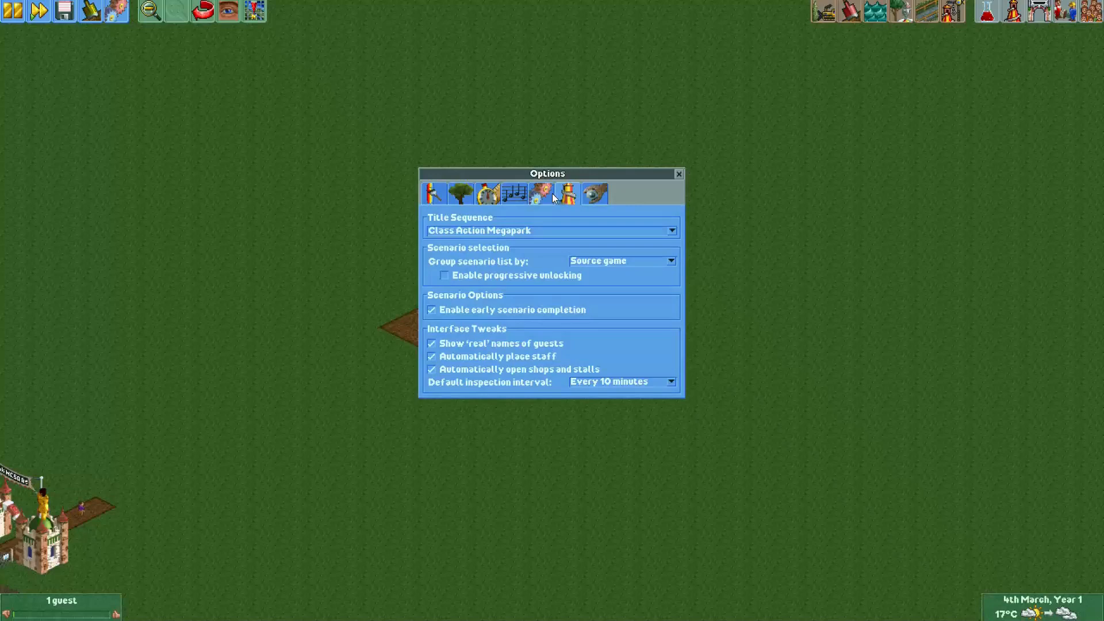
{"action": "left_click", "coordinate": [540, 193]}
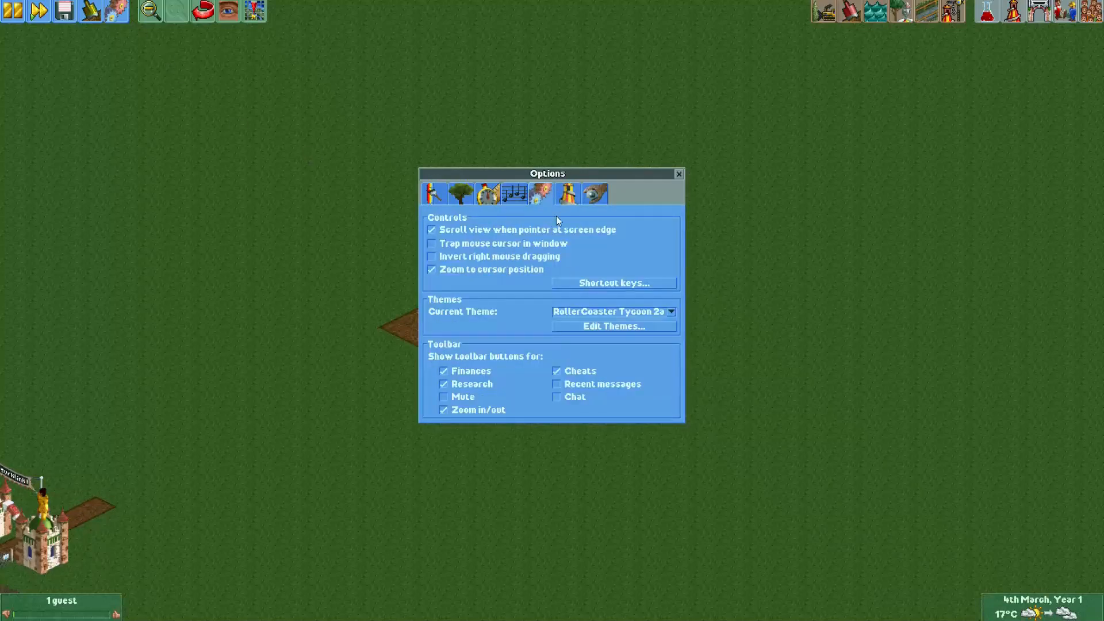
{"action": "mouse_move", "coordinate": [598, 288]}
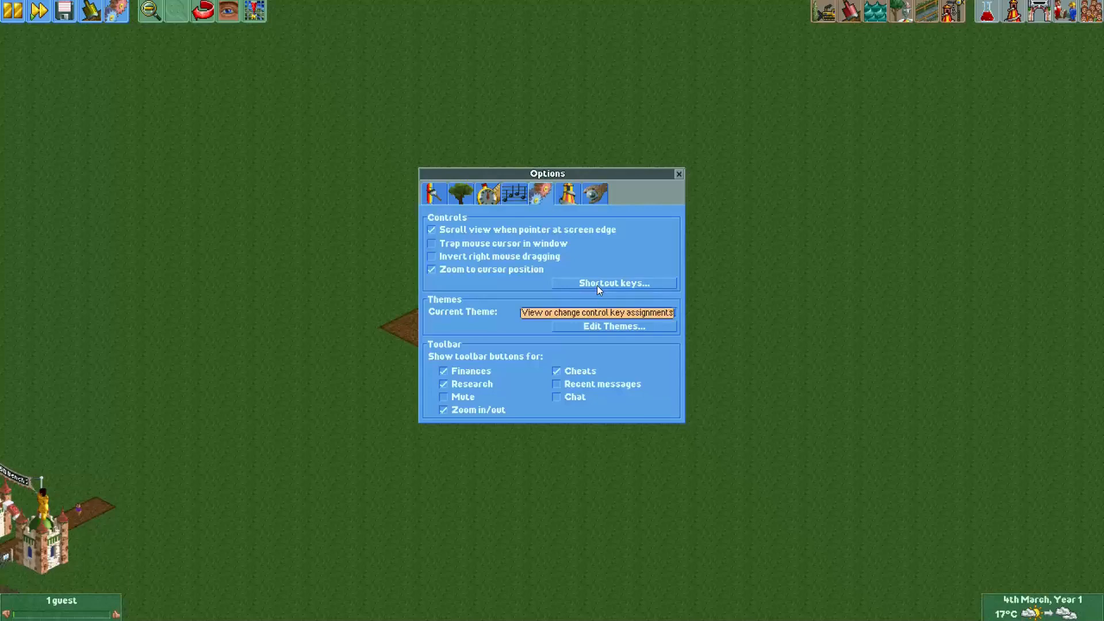
{"action": "left_click", "coordinate": [613, 283]}
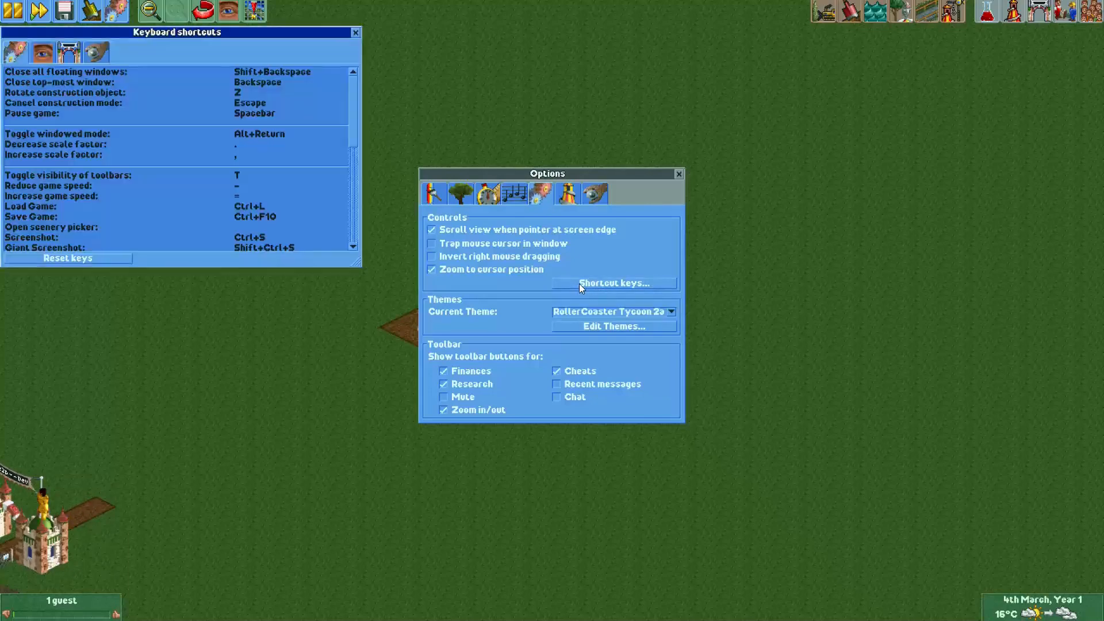
{"action": "left_click", "coordinate": [120, 175]}
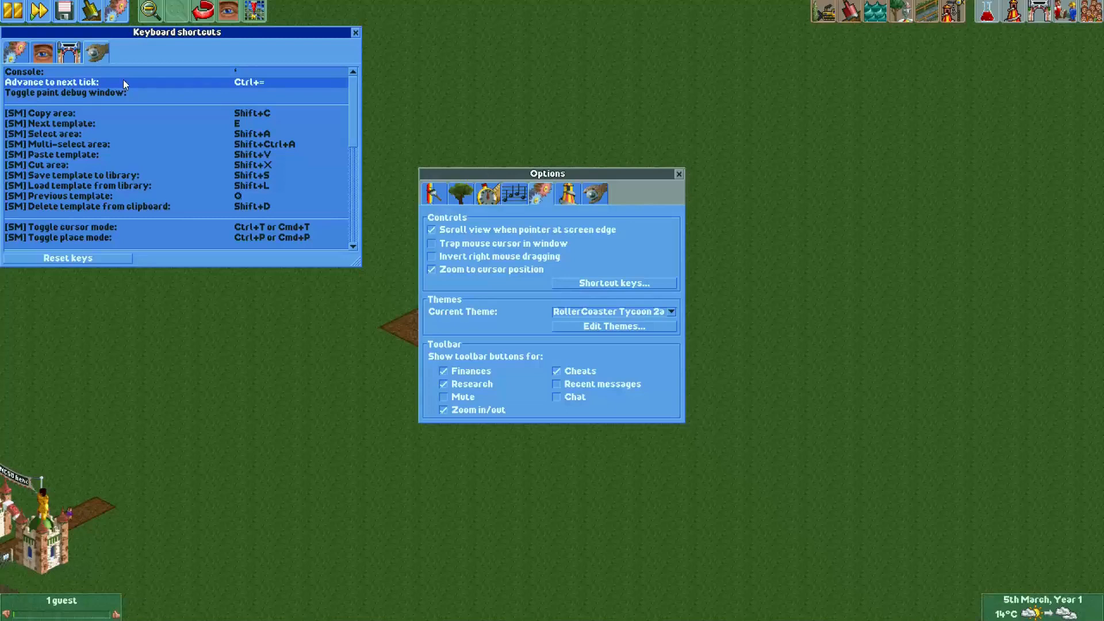
{"action": "mouse_move", "coordinate": [246, 90]}
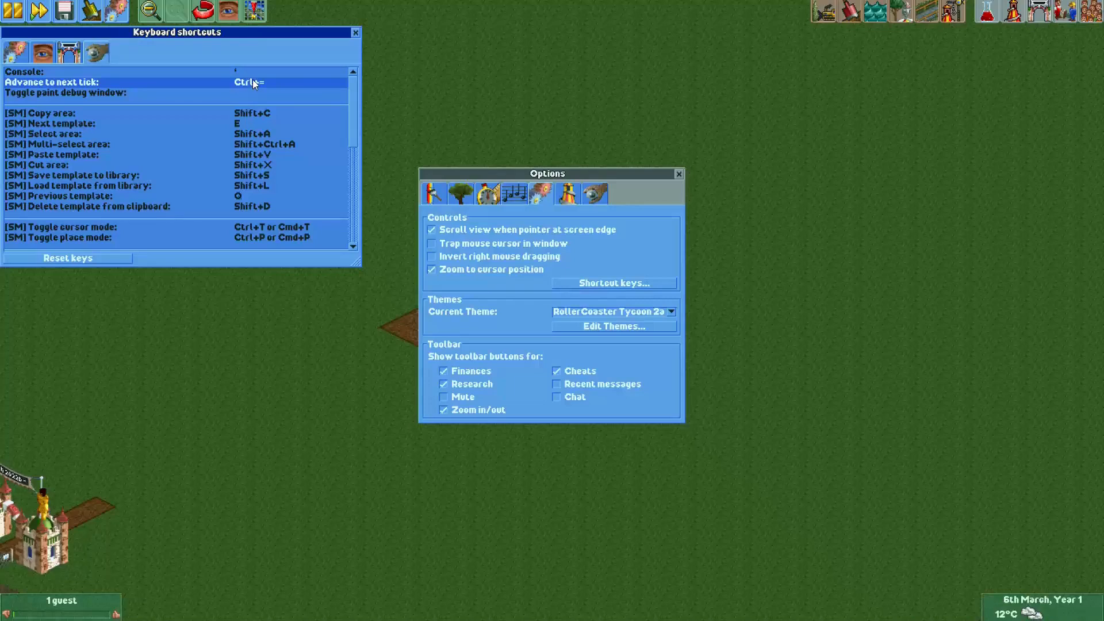
{"action": "mouse_move", "coordinate": [49, 90]}
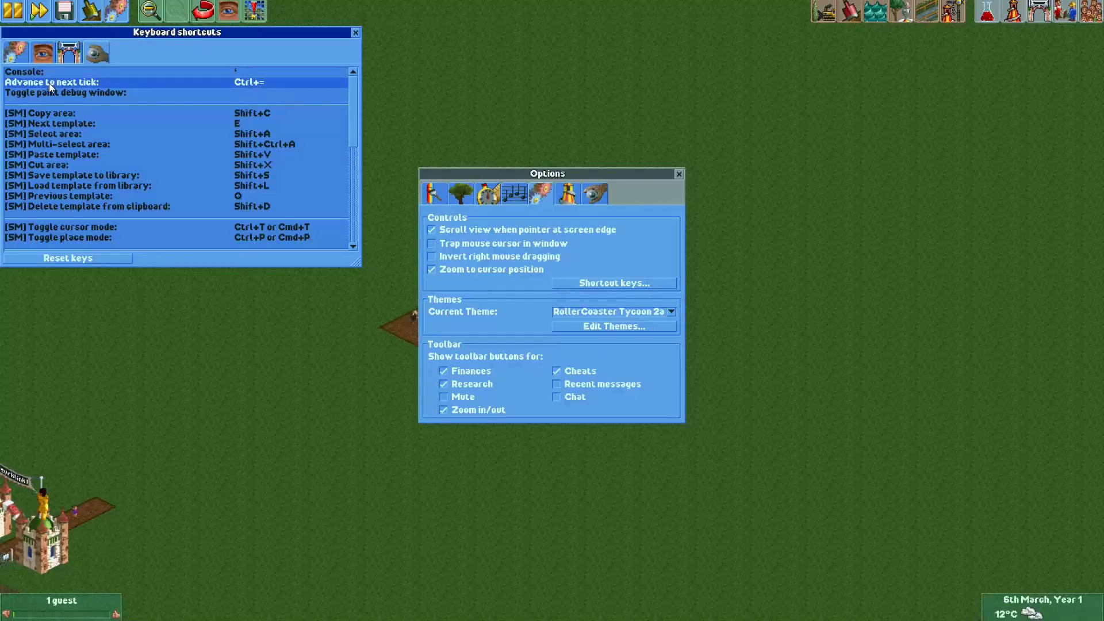
{"action": "mouse_move", "coordinate": [80, 92]}
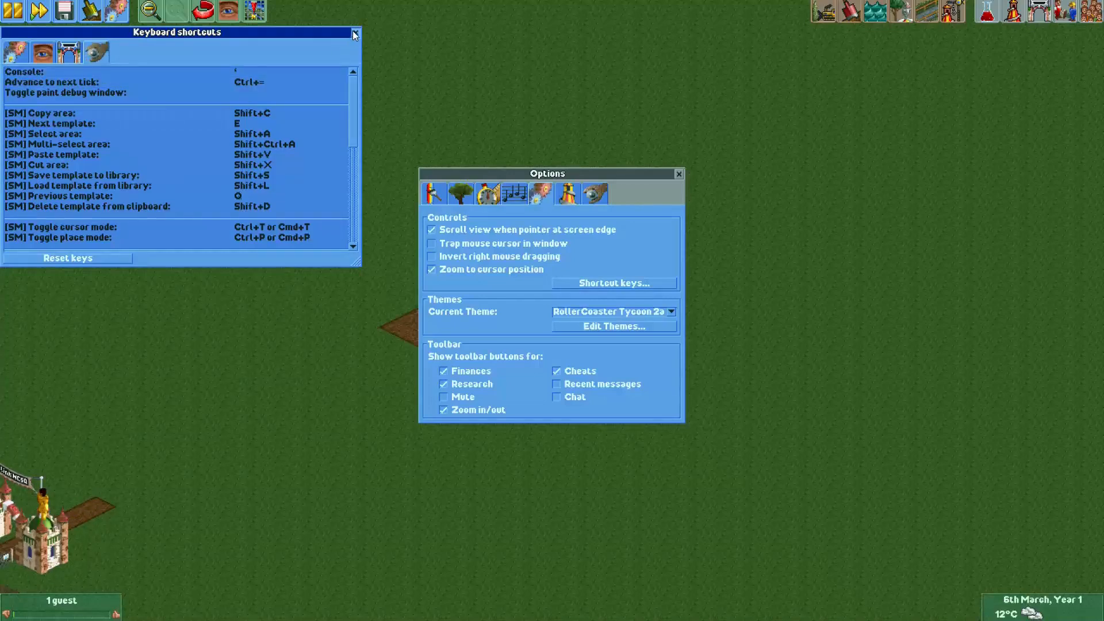
Close the keyboard shortcuts list and Options, leaving the square footpath in view
{"action": "left_click", "coordinate": [354, 33]}
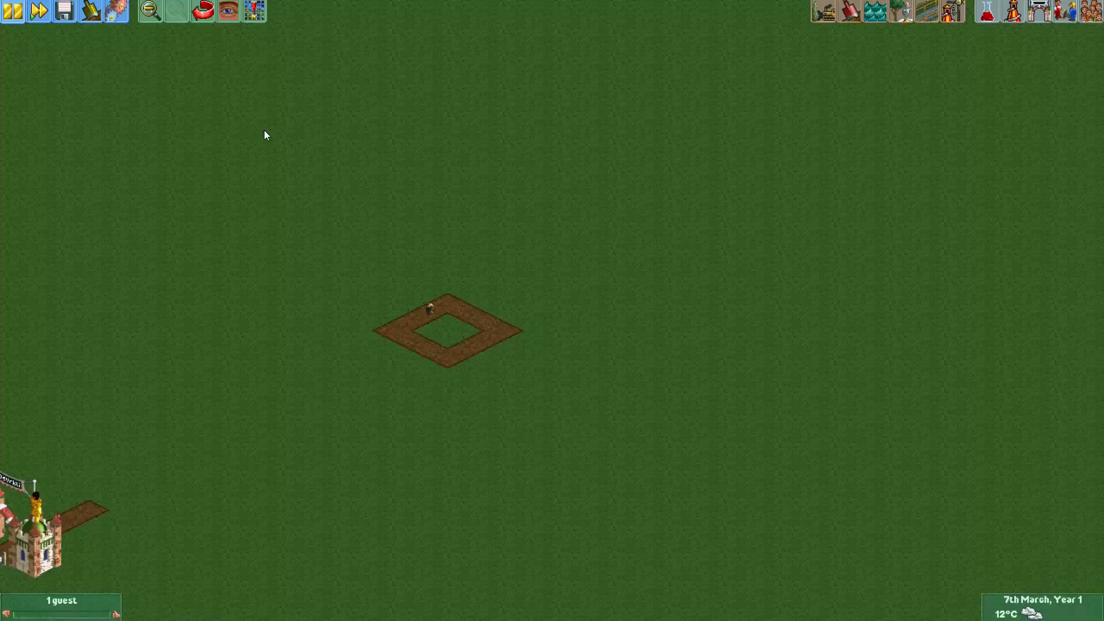
{"action": "mouse_move", "coordinate": [11, 11]}
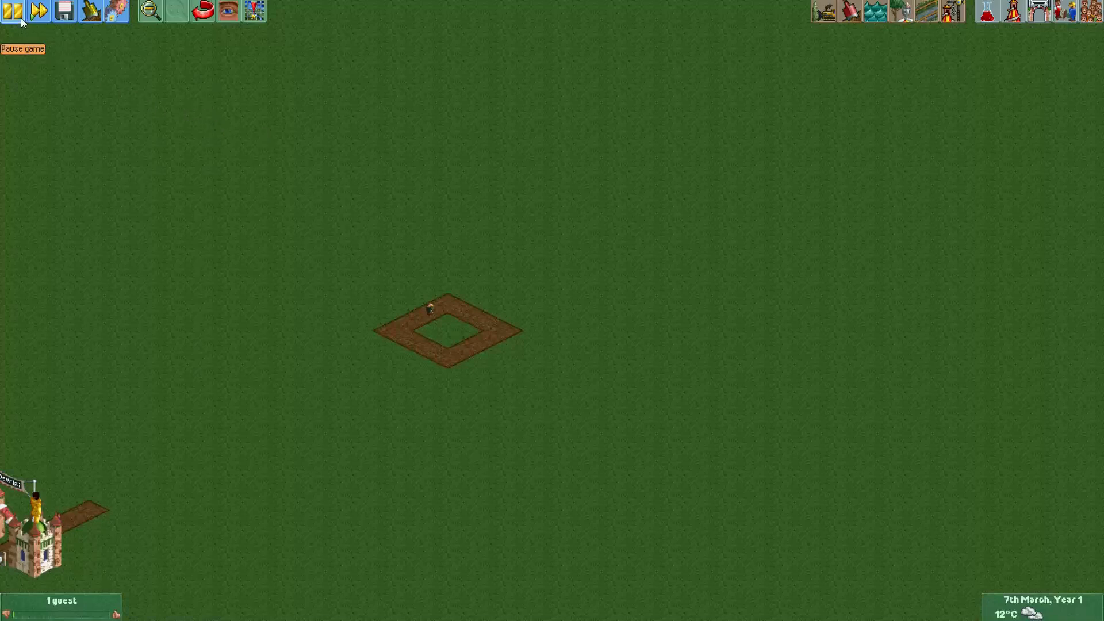
{"action": "mouse_move", "coordinate": [81, 86]}
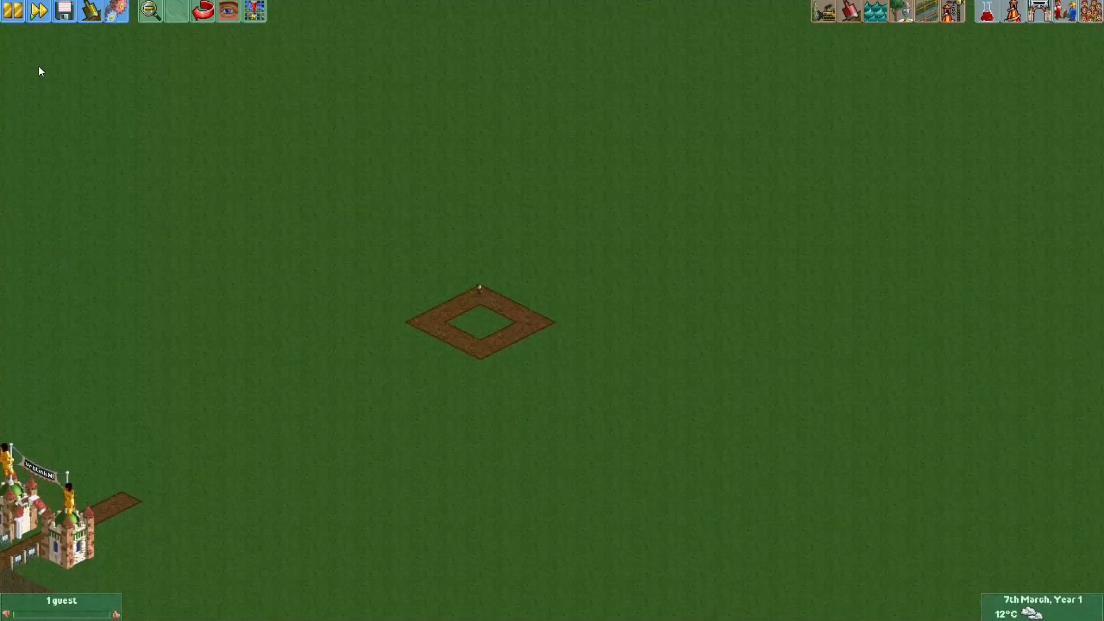
Zoom the view over the square footpath loop where Entertainer 1 walks
{"action": "scroll", "scroll_direction": "down", "scroll_amount": 3}
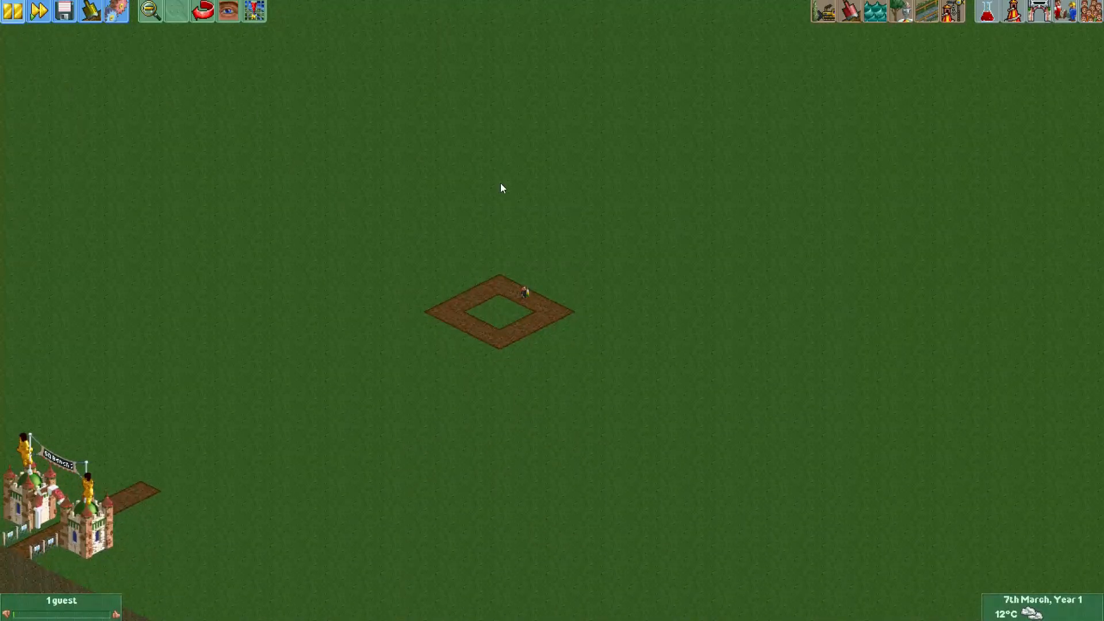
{"action": "mouse_move", "coordinate": [520, 296]}
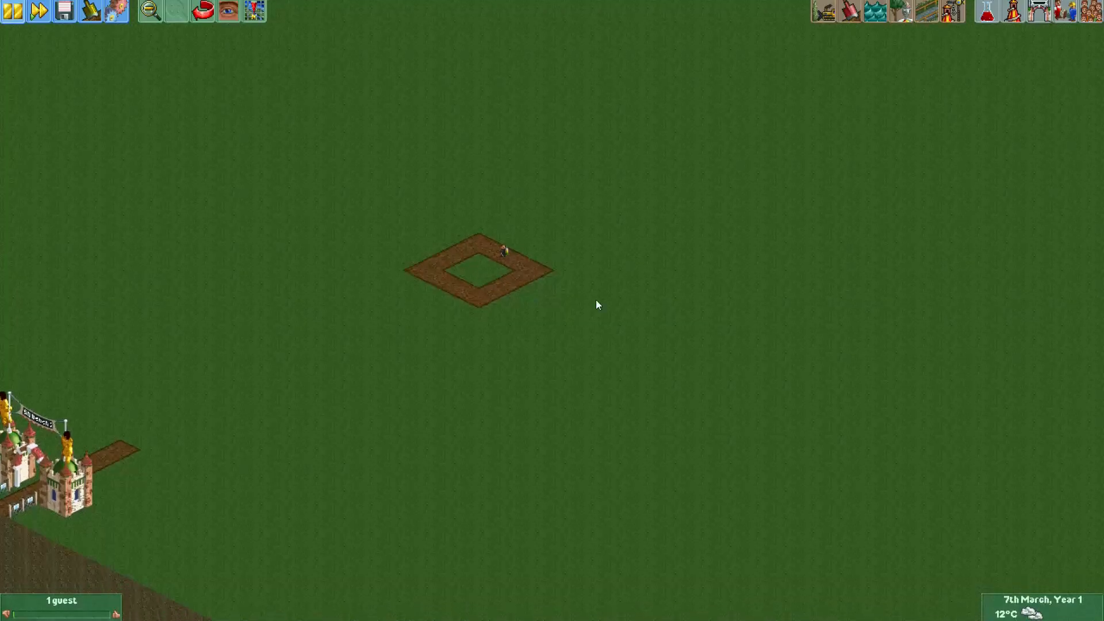
{"action": "mouse_move", "coordinate": [597, 302]}
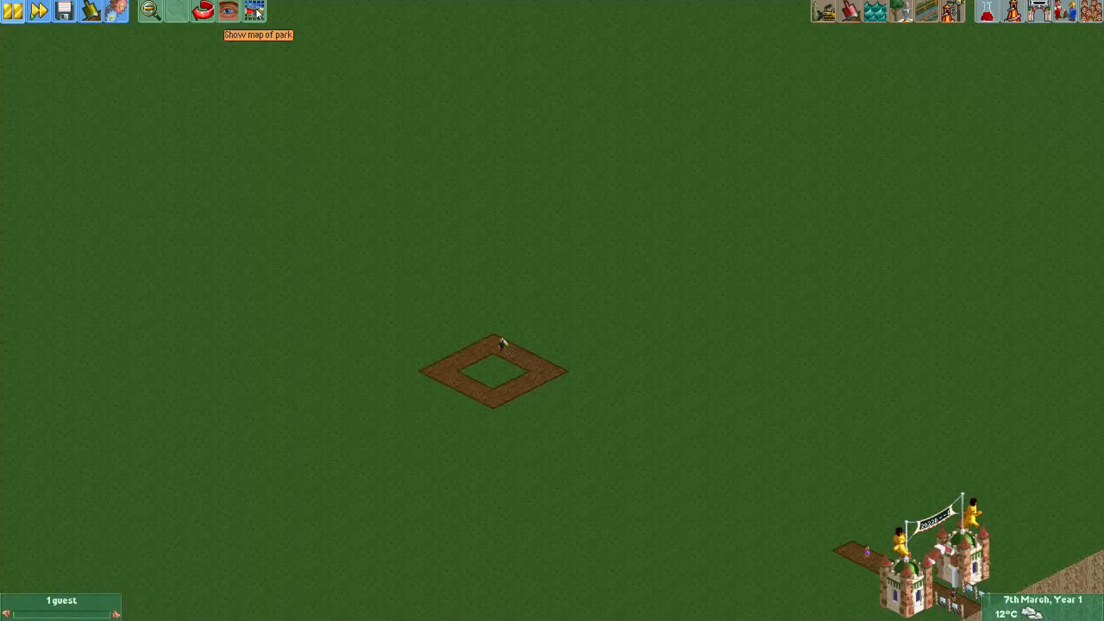
Pick Entertainer 1 with the Peep Editor and switch his costume to Mechanic
{"action": "left_click", "coordinate": [255, 10]}
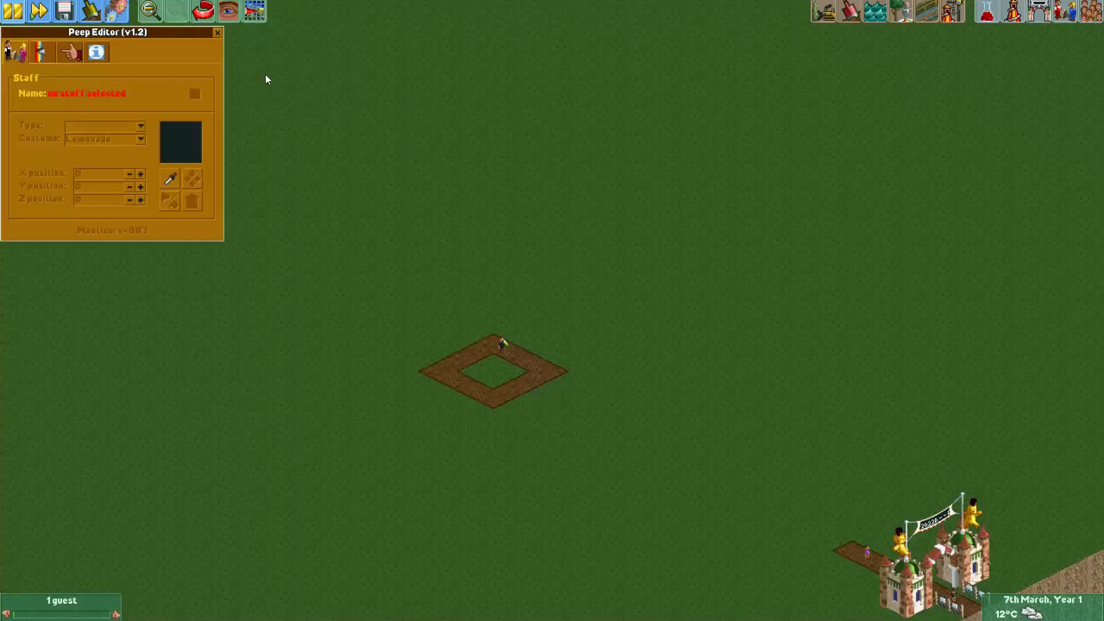
{"action": "left_click_drag", "start_coordinate": [110, 33], "coordinate": [197, 218]}
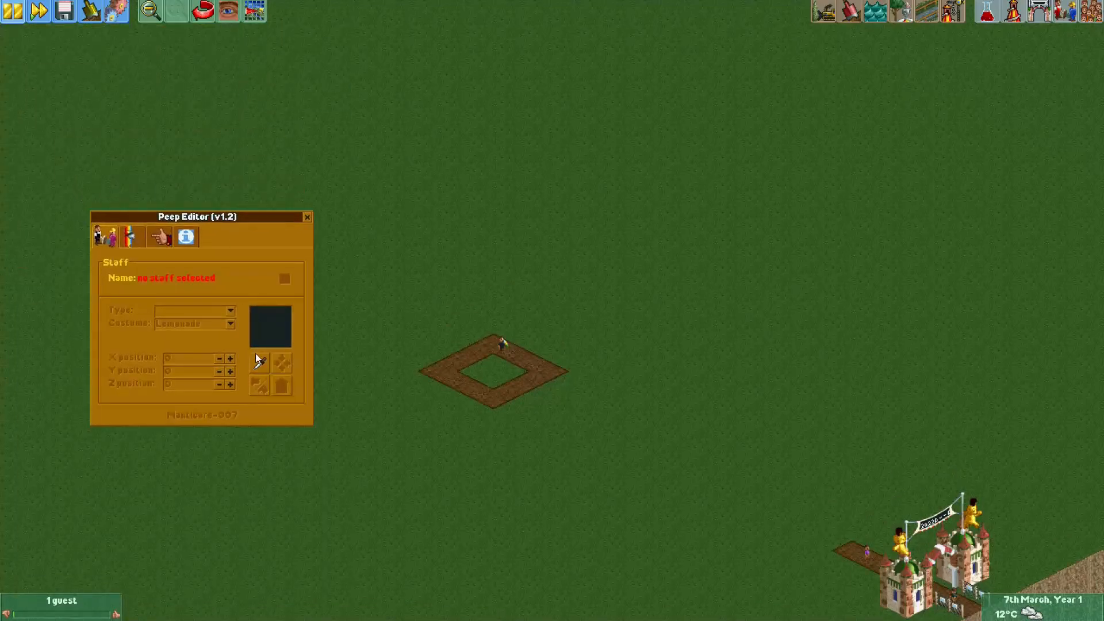
{"action": "left_click", "coordinate": [280, 363]}
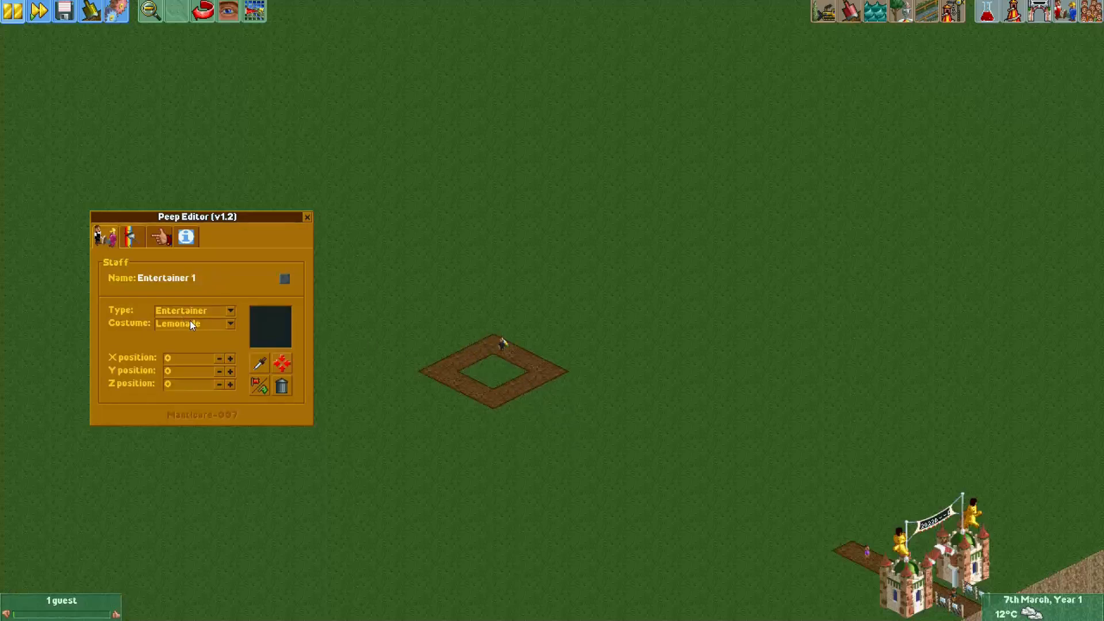
{"action": "left_click", "coordinate": [230, 323]}
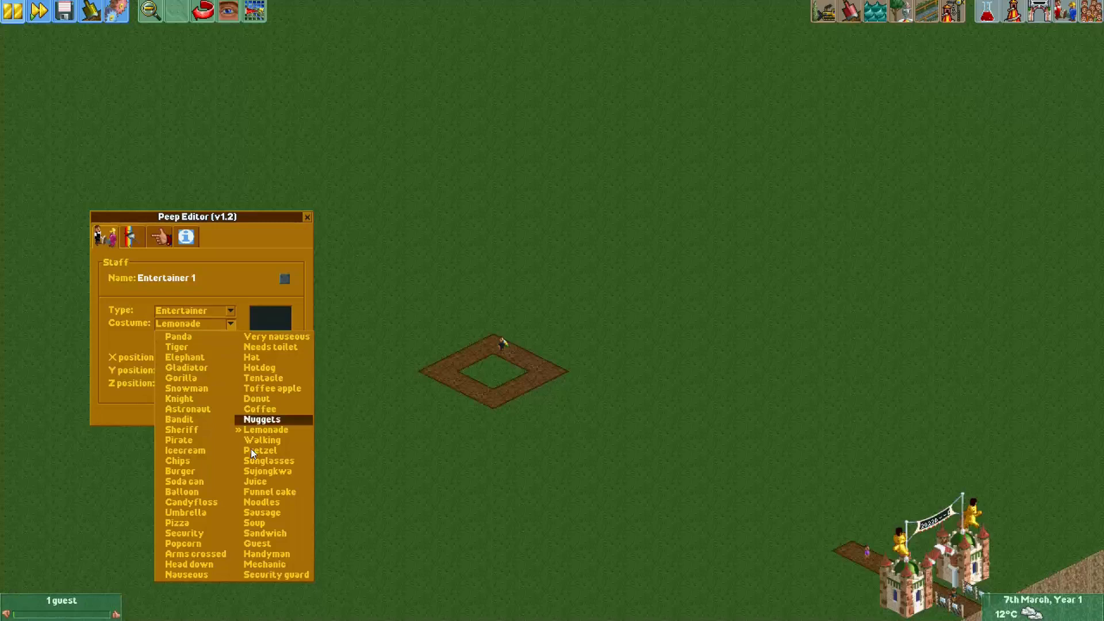
{"action": "left_click", "coordinate": [265, 564]}
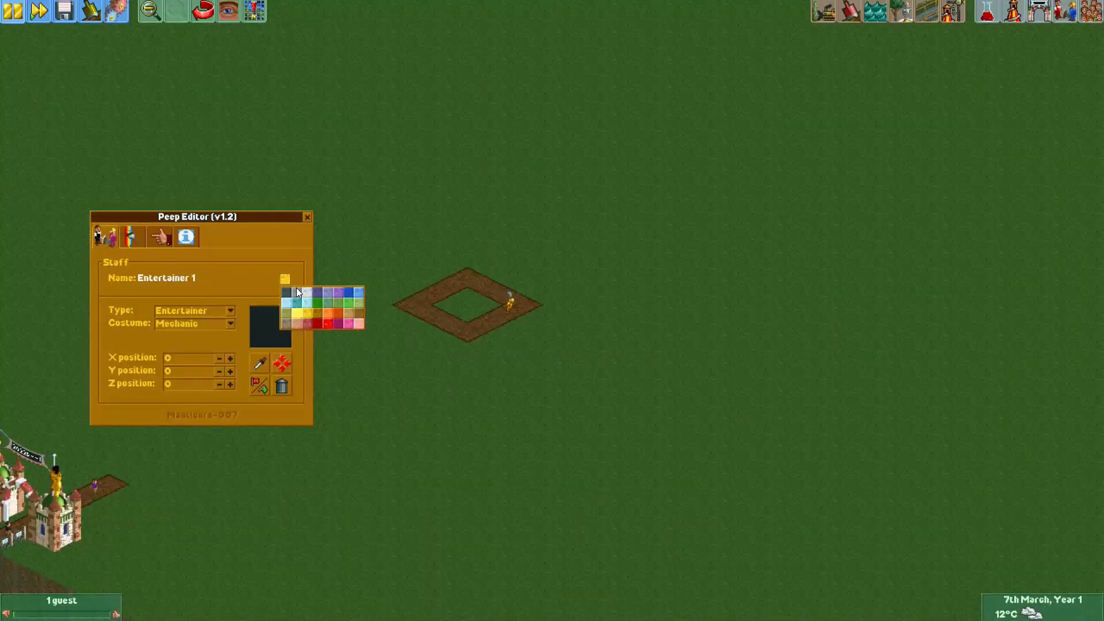
Colour Entertainer 1's mechanic outfit blue and close the Peep Editor
{"action": "left_click", "coordinate": [284, 278]}
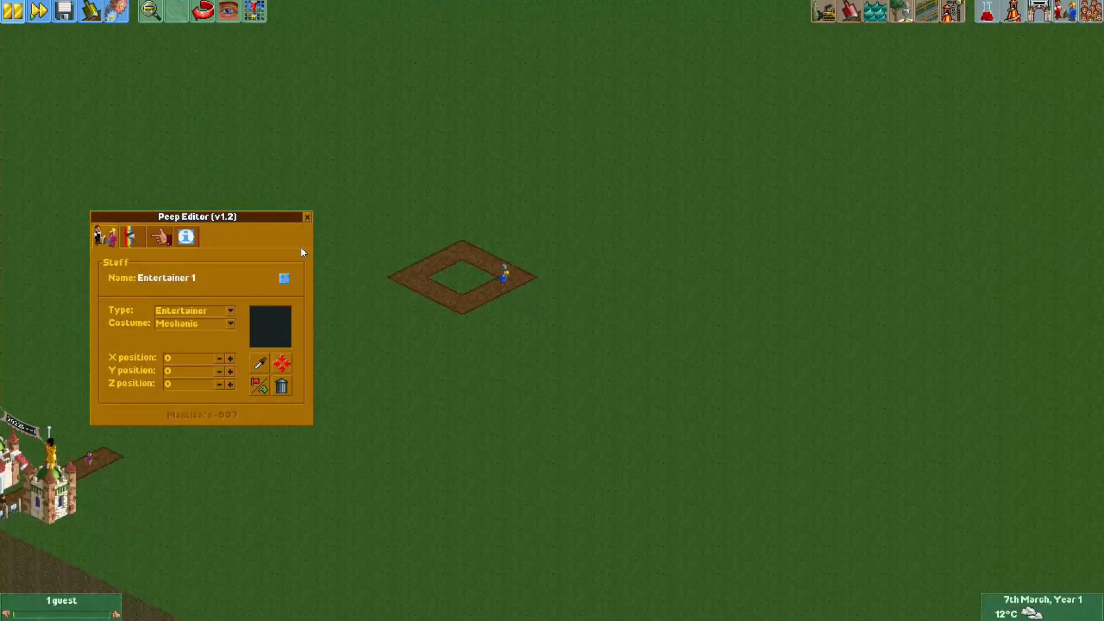
{"action": "mouse_move", "coordinate": [259, 360]}
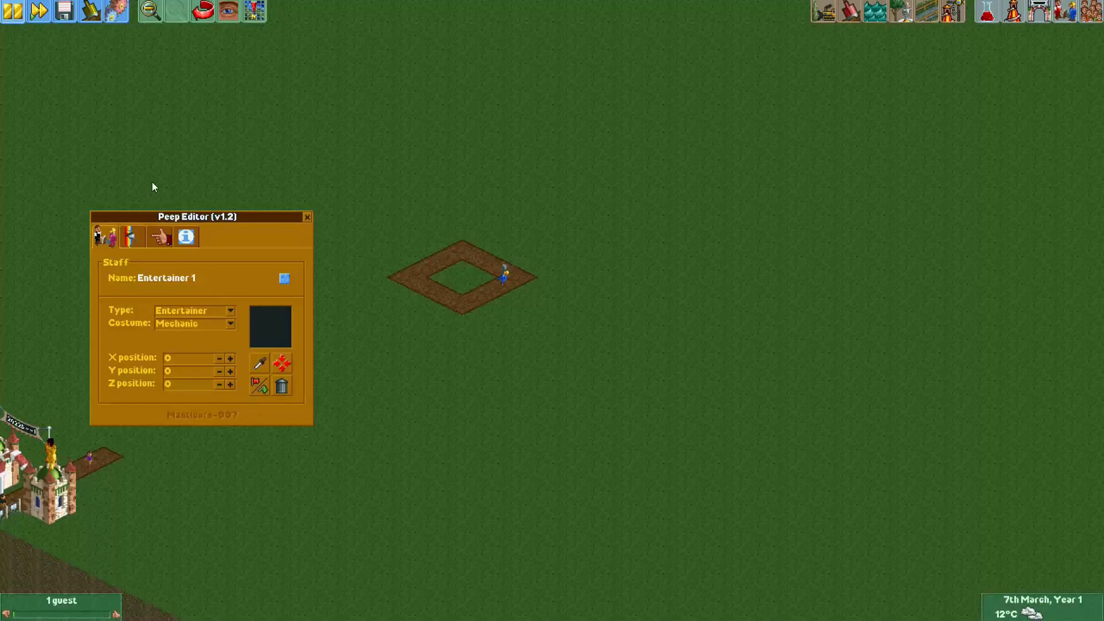
{"action": "mouse_move", "coordinate": [396, 233]}
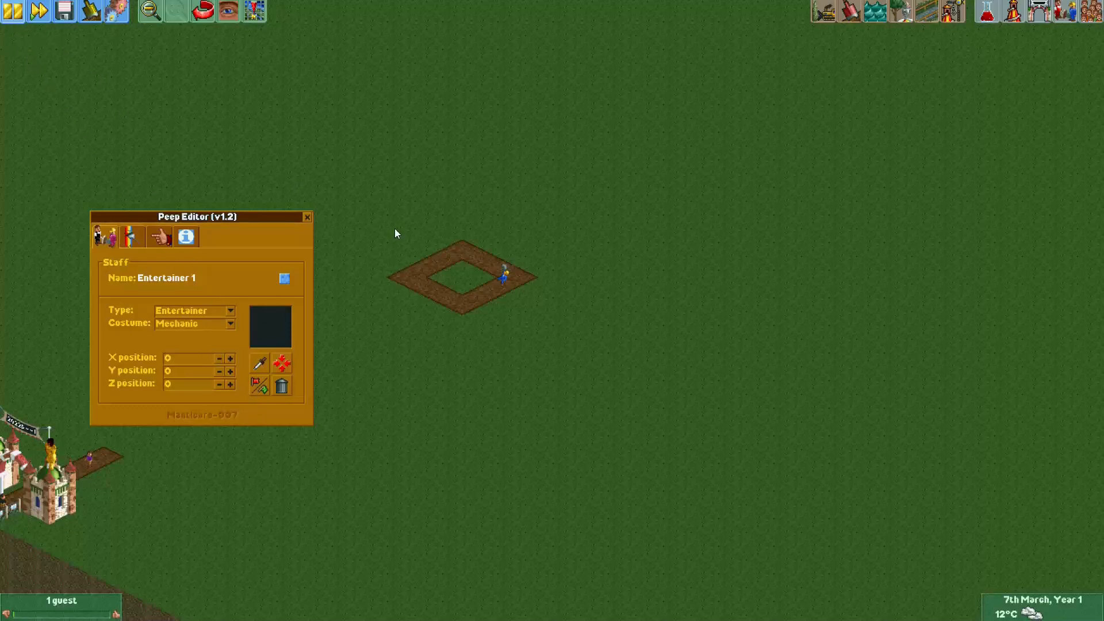
{"action": "mouse_move", "coordinate": [508, 274]}
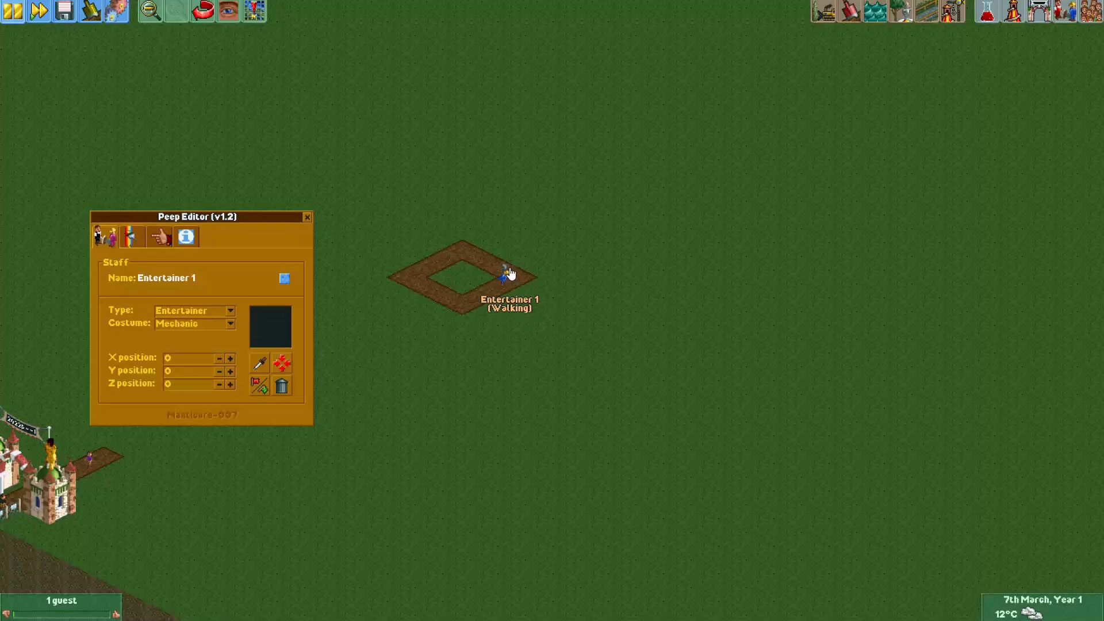
{"action": "mouse_move", "coordinate": [308, 317]}
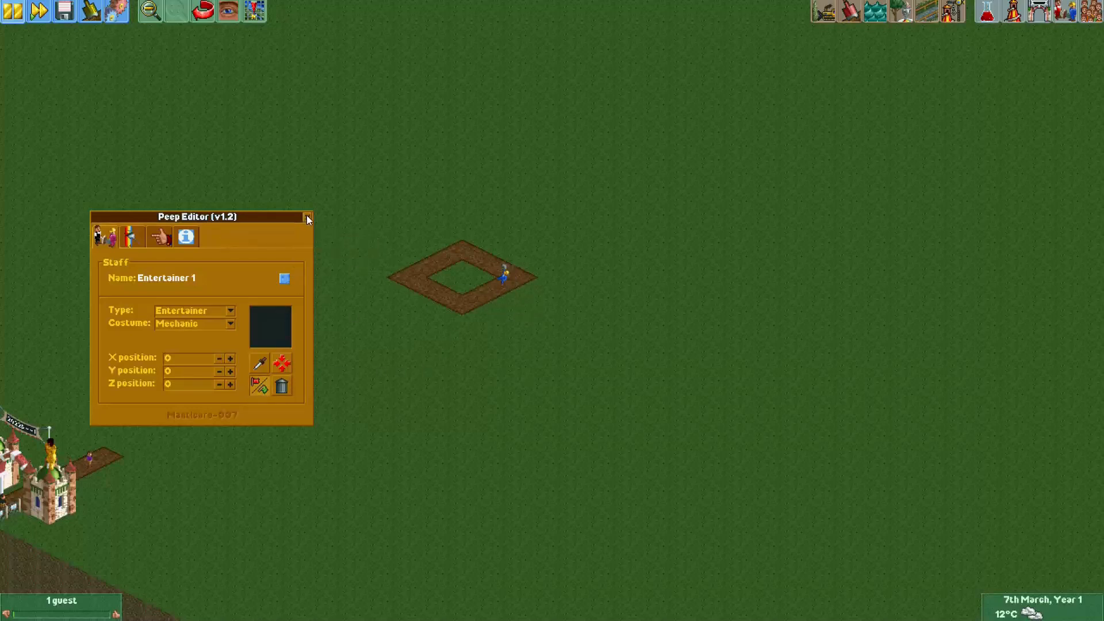
{"action": "left_click", "coordinate": [307, 217]}
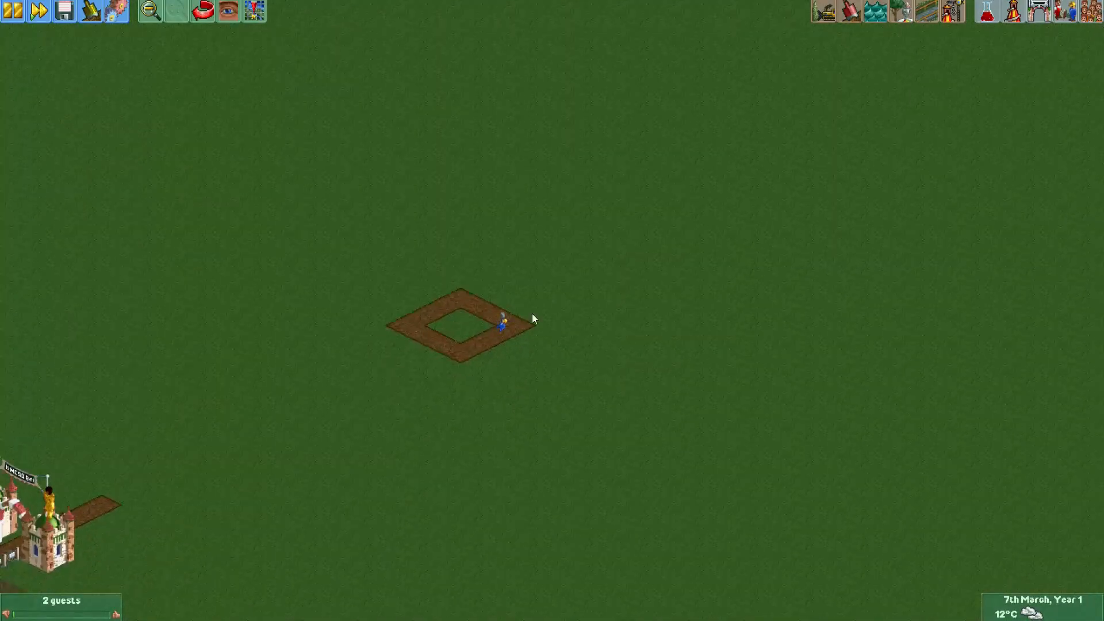
{"action": "mouse_move", "coordinate": [851, 93]}
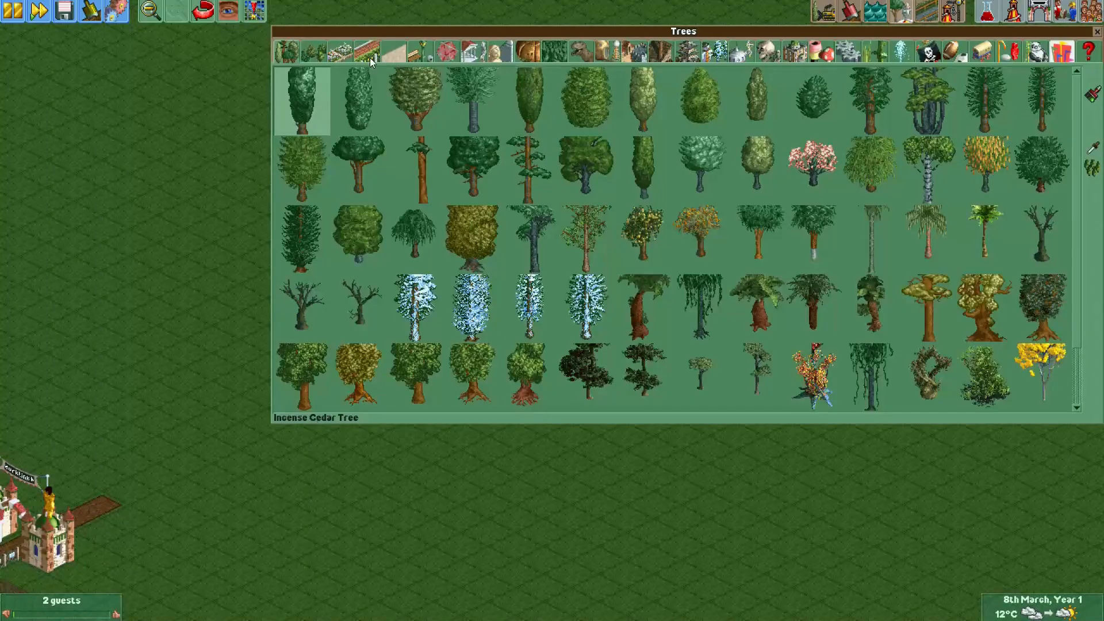
Switch the Scenery window to the category holding the brick block
{"action": "left_click", "coordinate": [418, 51]}
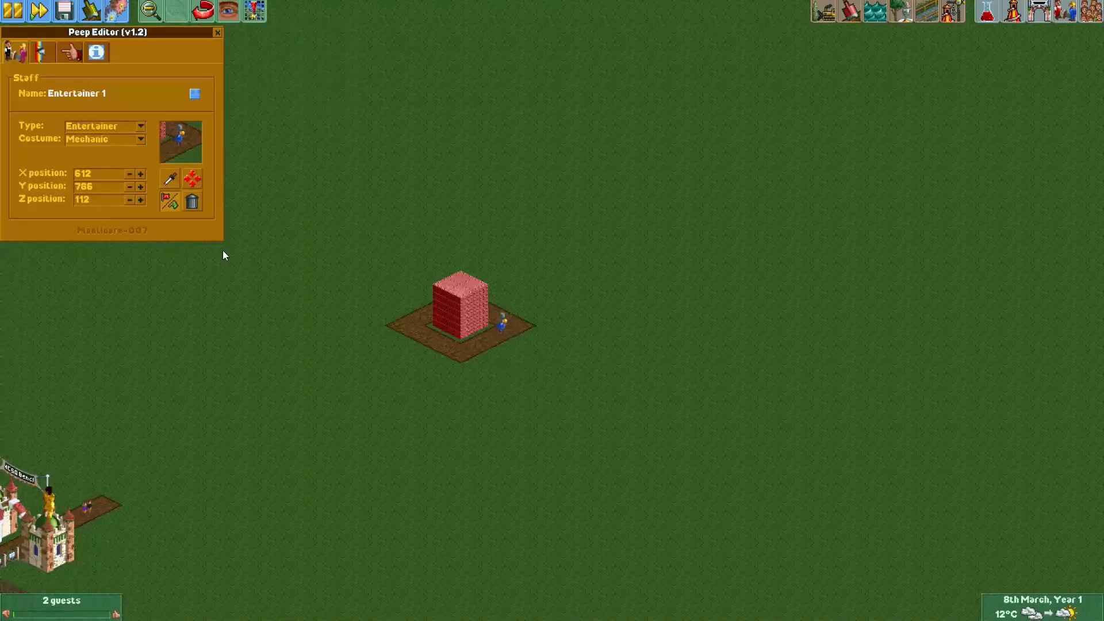
Move Entertainer 1 to X 595, Y 798, Z 143 so he clings high on the brick block
{"action": "left_click", "coordinate": [141, 187]}
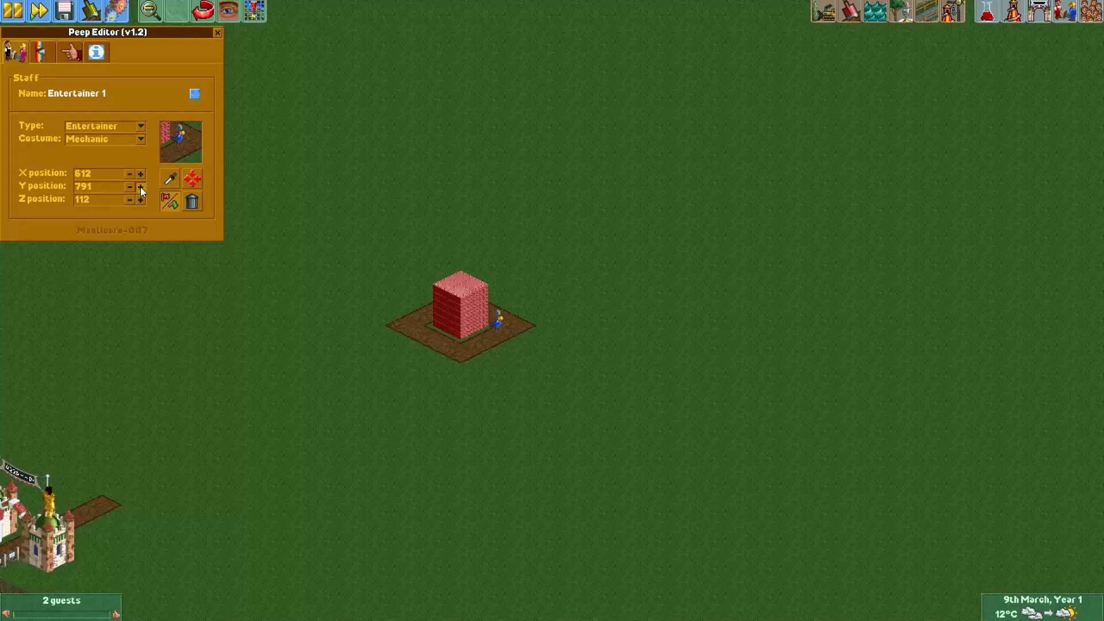
{"action": "left_click", "coordinate": [141, 187]}
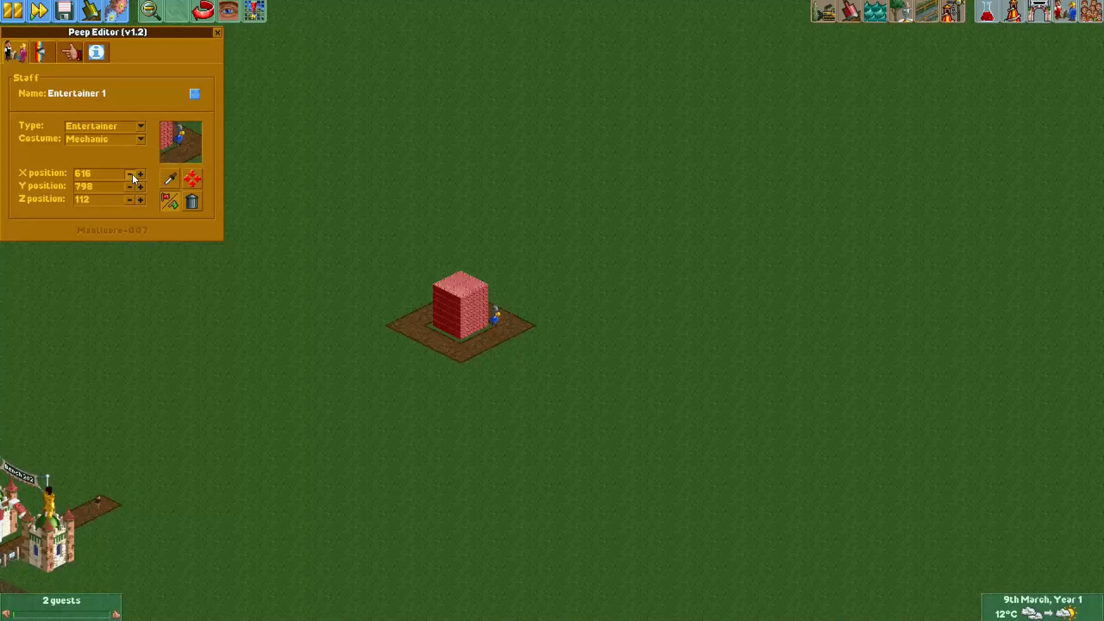
{"action": "left_click", "coordinate": [130, 174]}
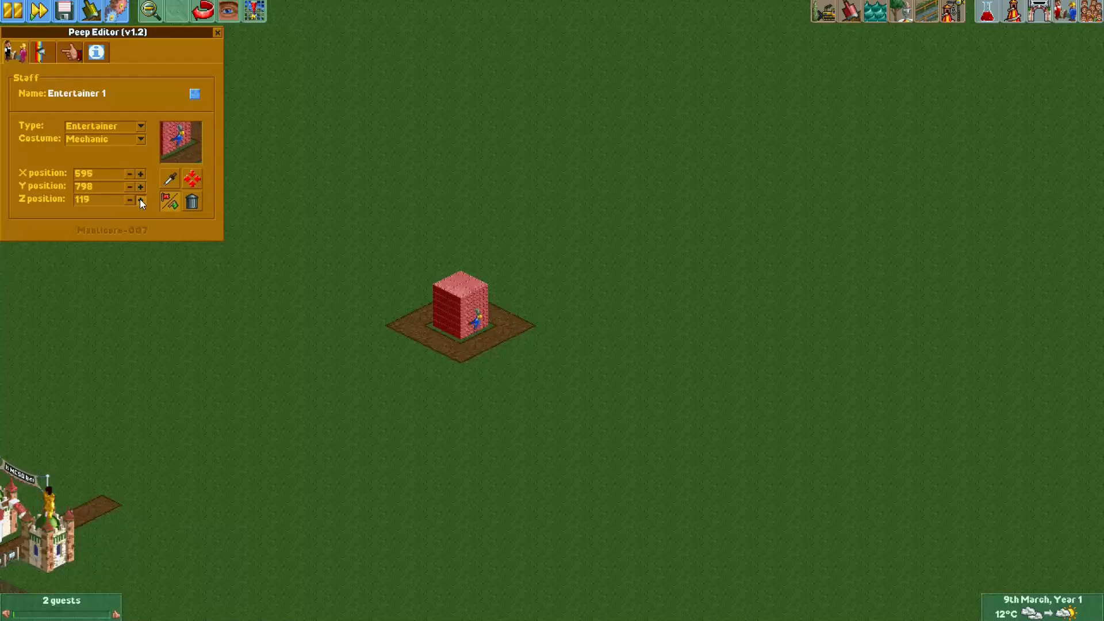
{"action": "left_click", "coordinate": [140, 200]}
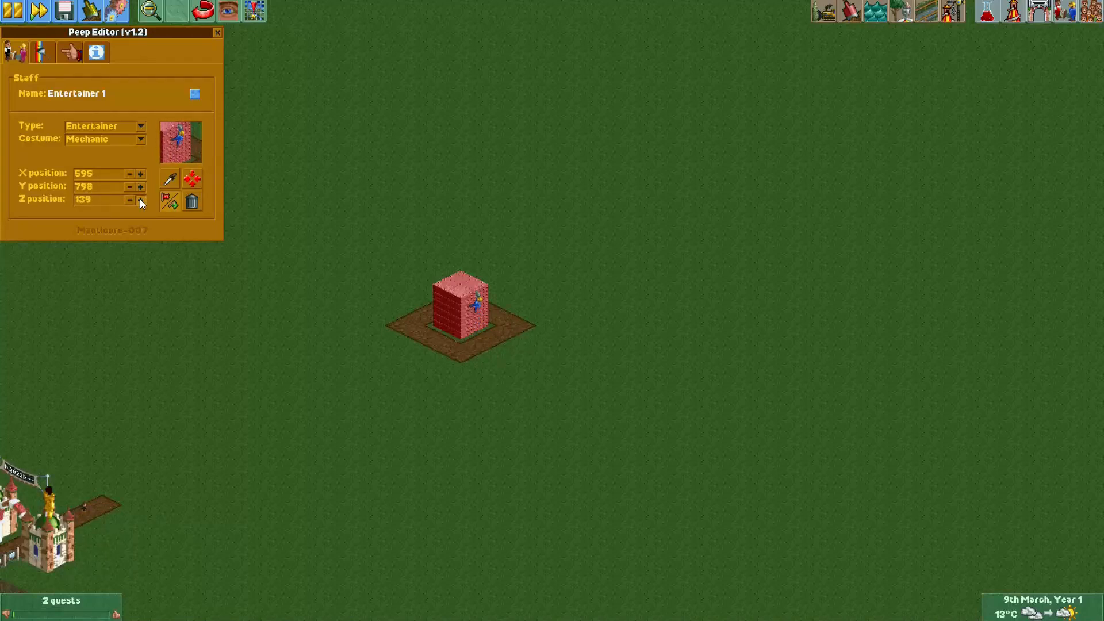
{"action": "left_click", "coordinate": [139, 203]}
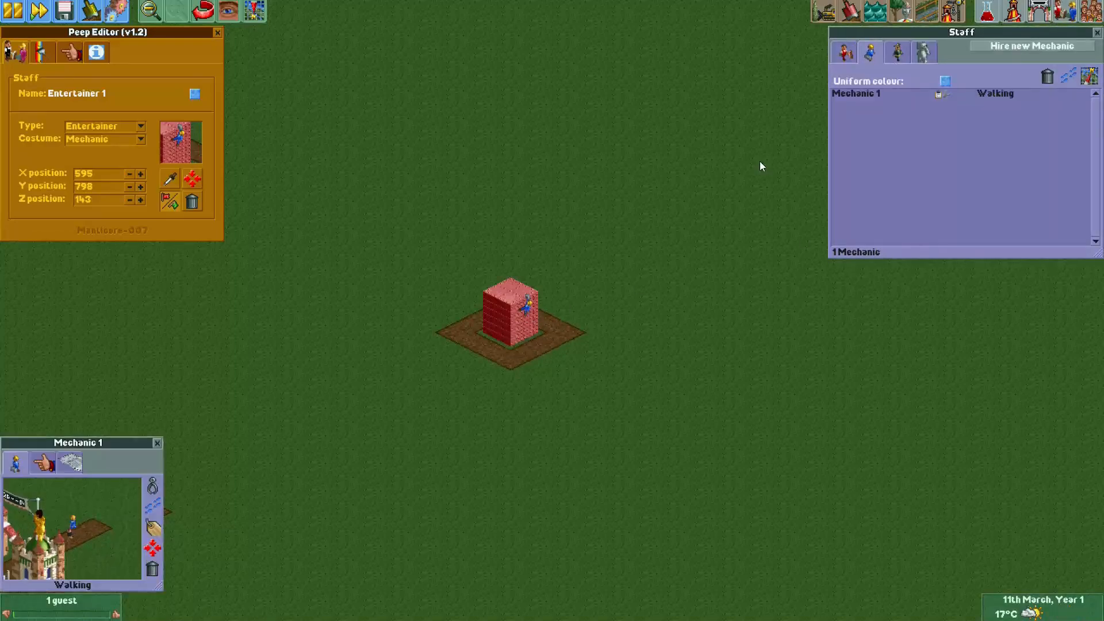
Dismiss Mechanic 1 from the park staff and close the staff list
{"action": "left_click", "coordinate": [43, 462]}
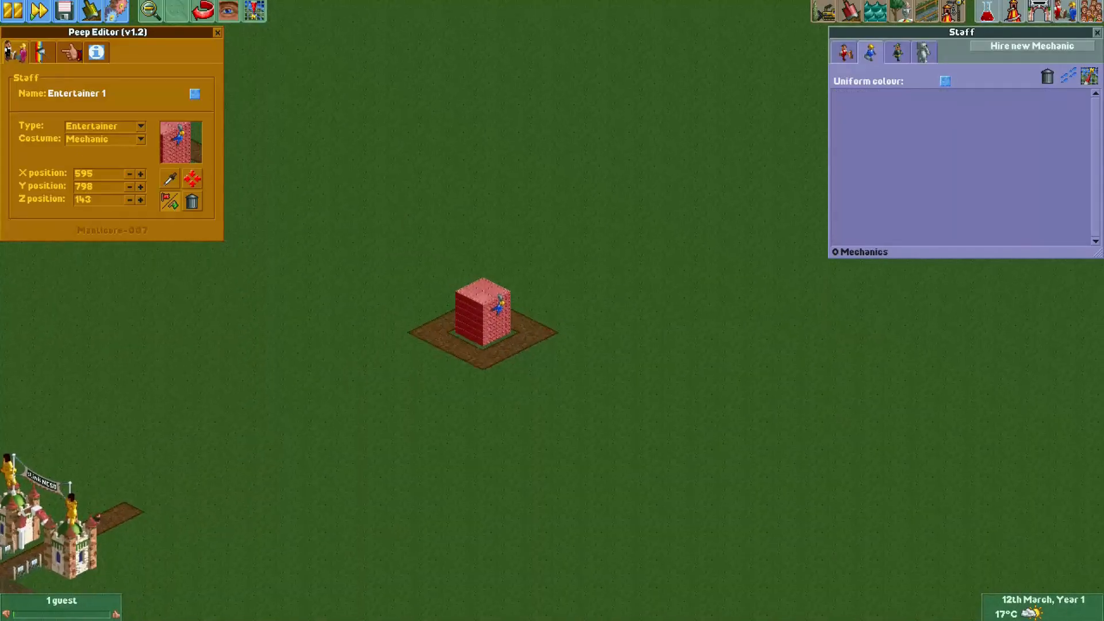
{"action": "left_click", "coordinate": [1096, 33]}
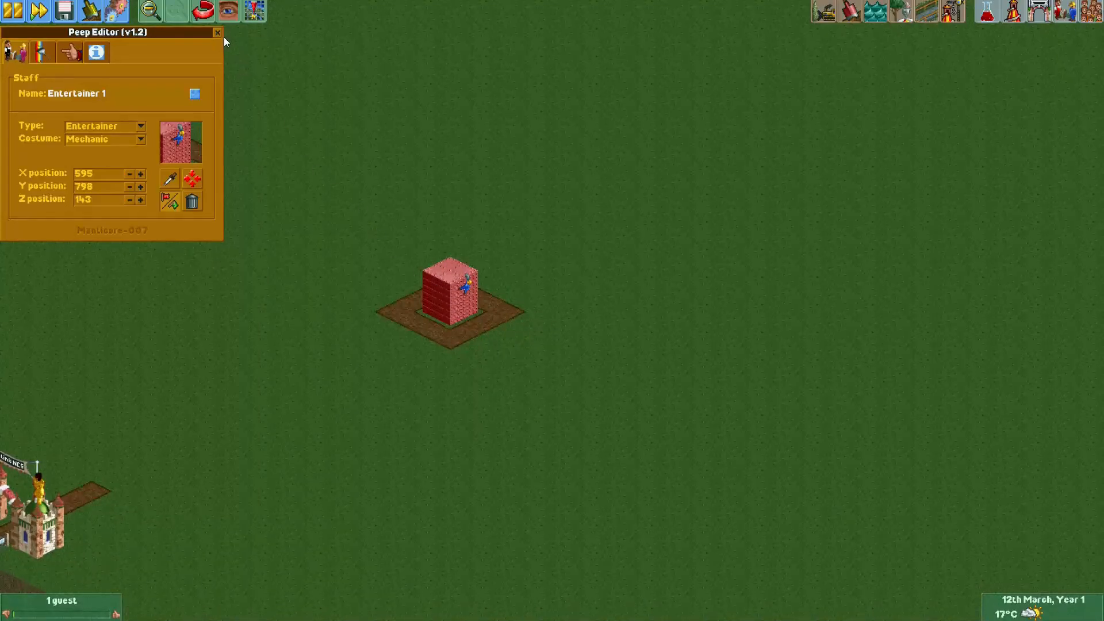
{"action": "mouse_move", "coordinate": [218, 32]}
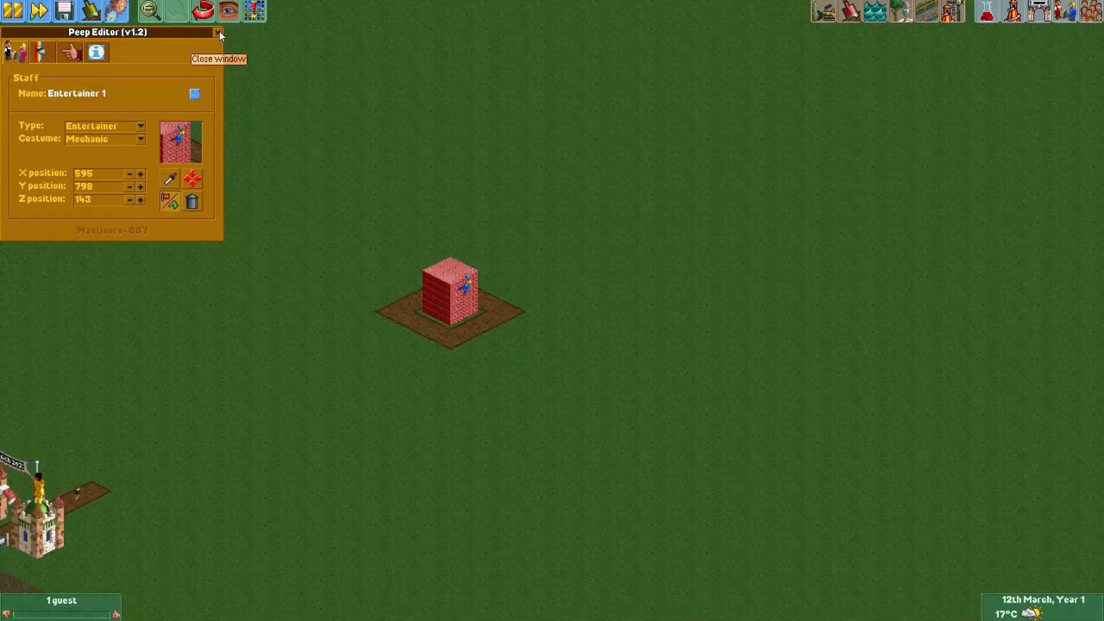
Close the Peep Editor and view the example park's white high-rise with the entertainer on its green awning
{"action": "left_click", "coordinate": [219, 32]}
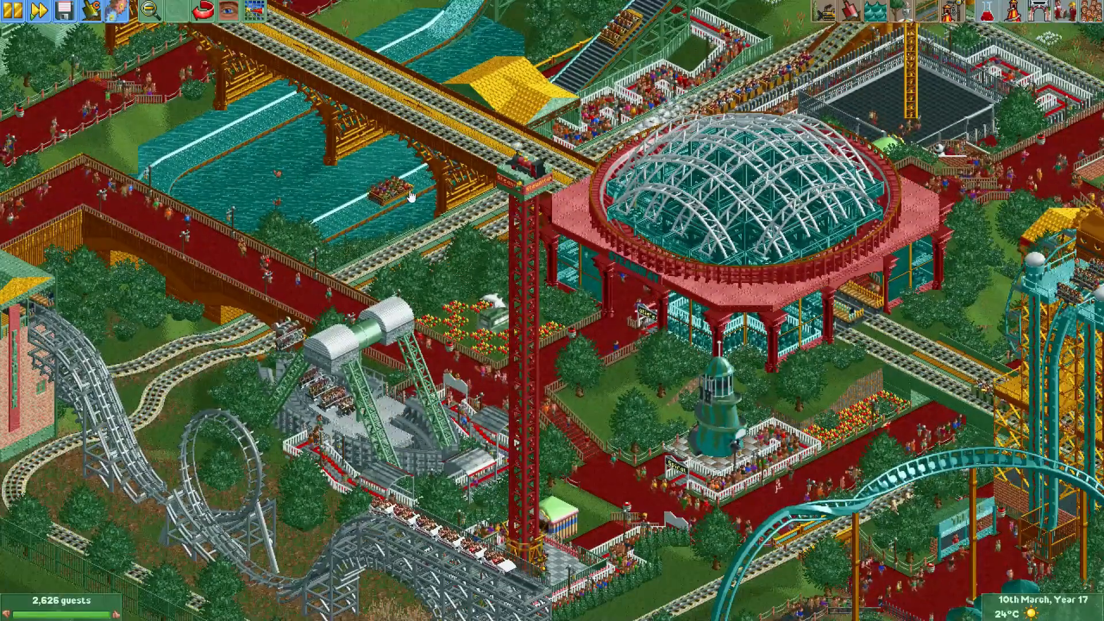
{"action": "scroll", "scroll_direction": "down", "scroll_amount": 3}
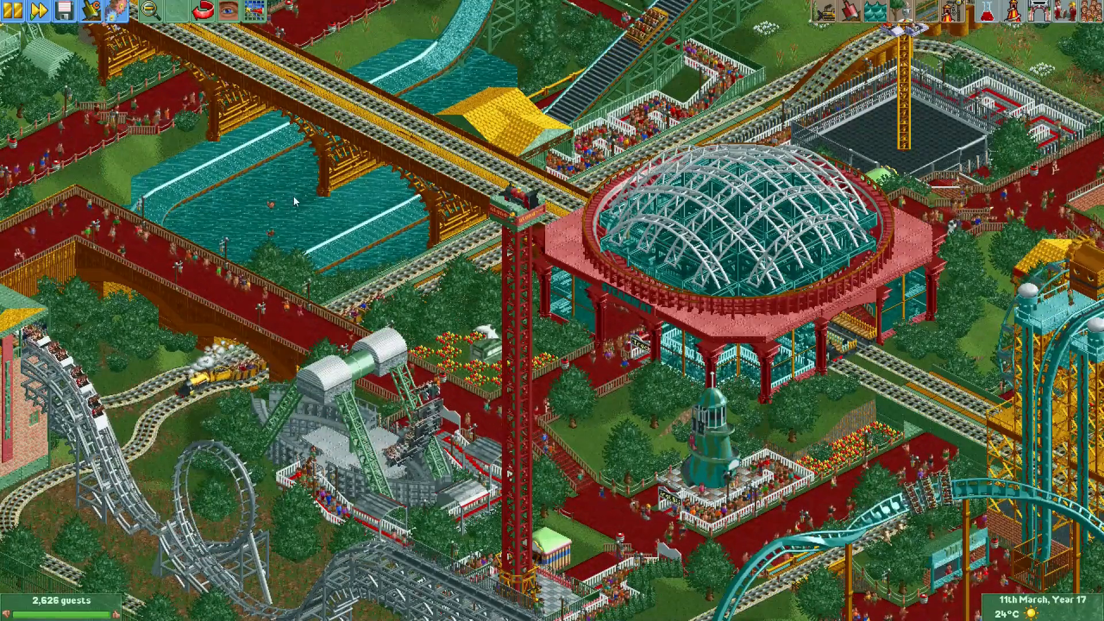
{"action": "scroll", "scroll_direction": "down", "scroll_amount": 3}
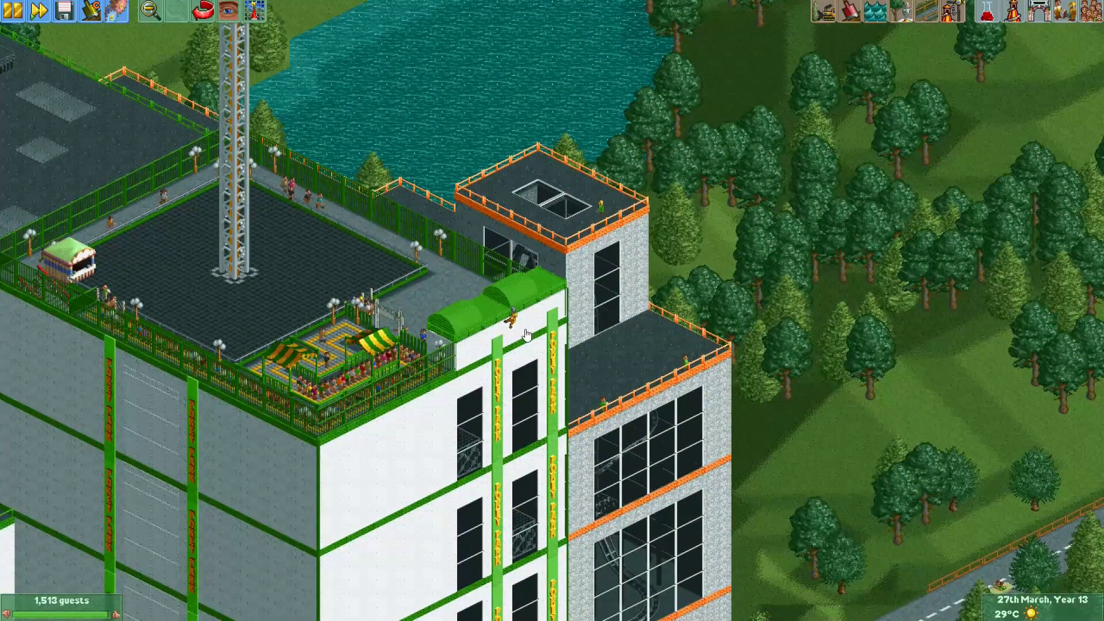
{"action": "left_click", "coordinate": [525, 334]}
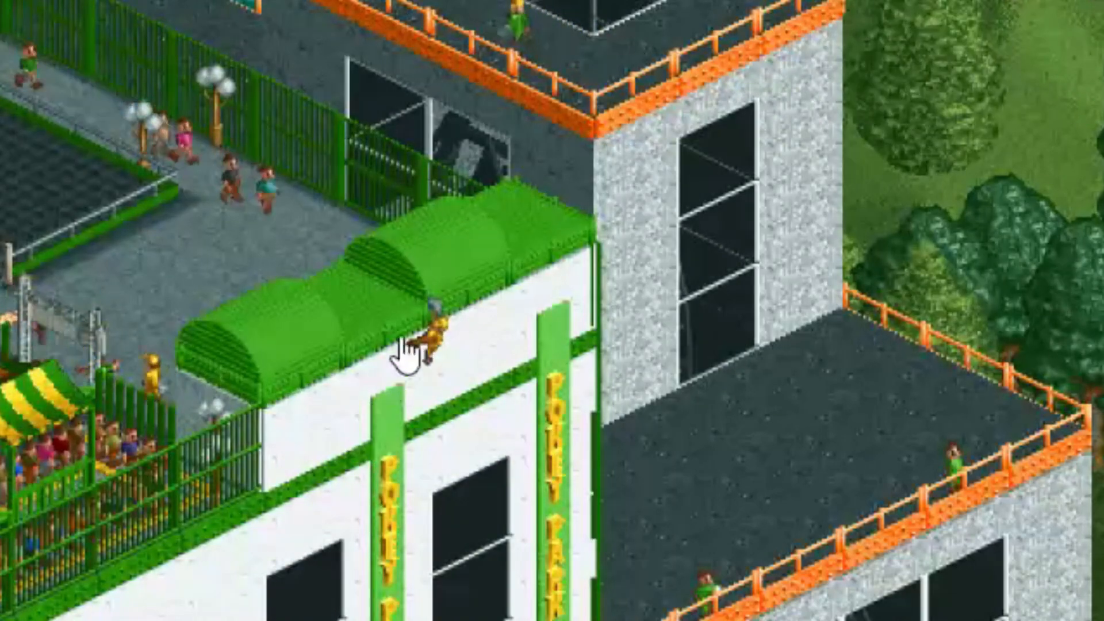
{"action": "mouse_move", "coordinate": [418, 451]}
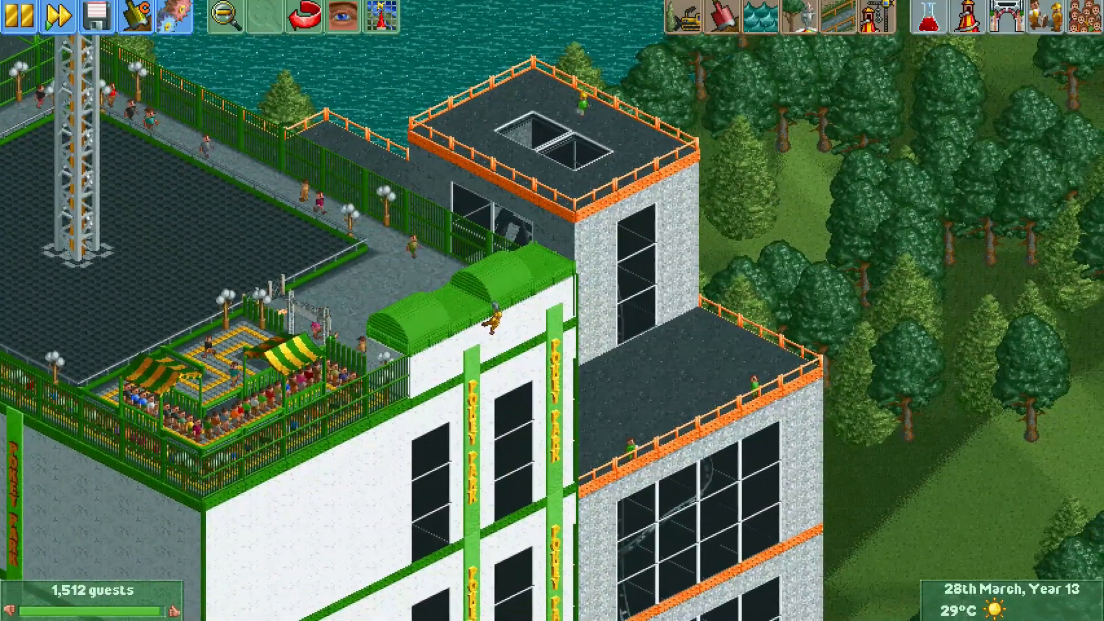
{"action": "mouse_move", "coordinate": [953, 303]}
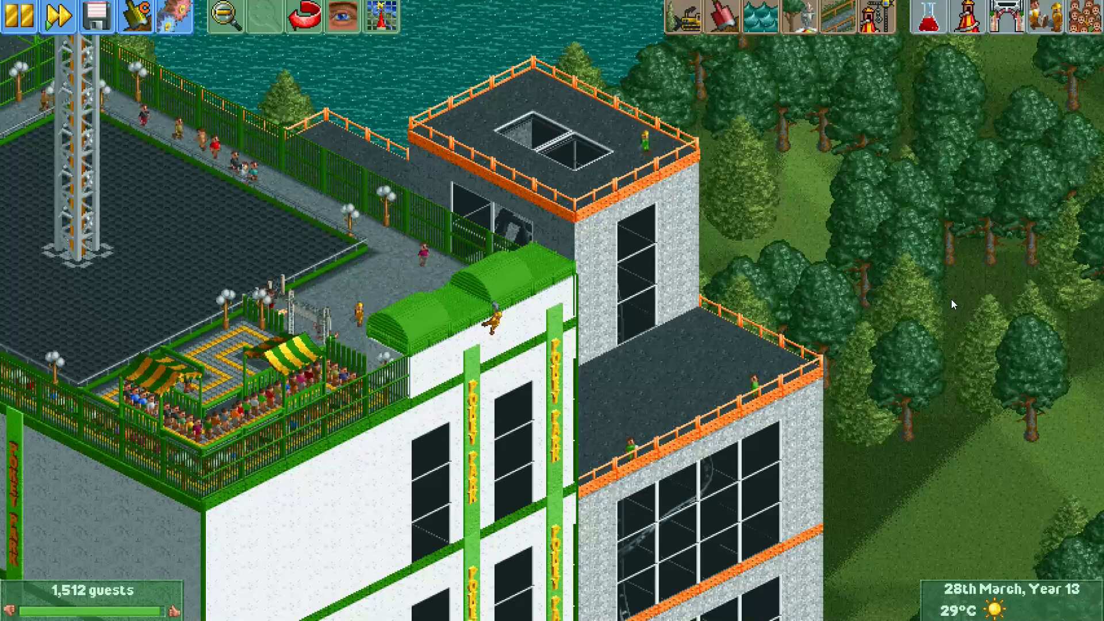